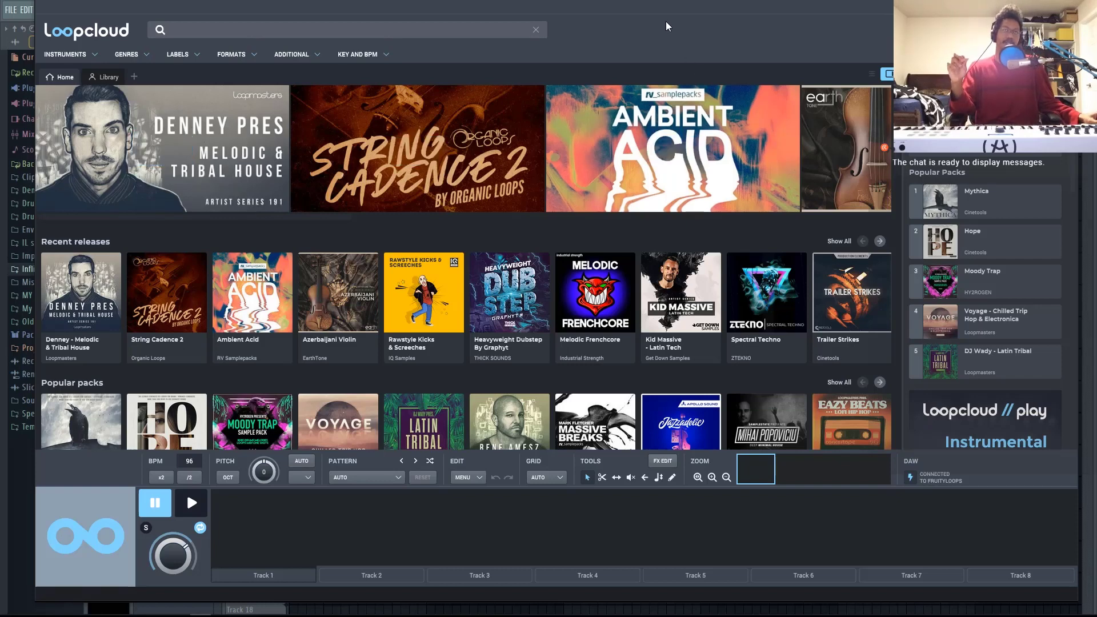
{"action": "mouse_move", "coordinate": [644, 10]}
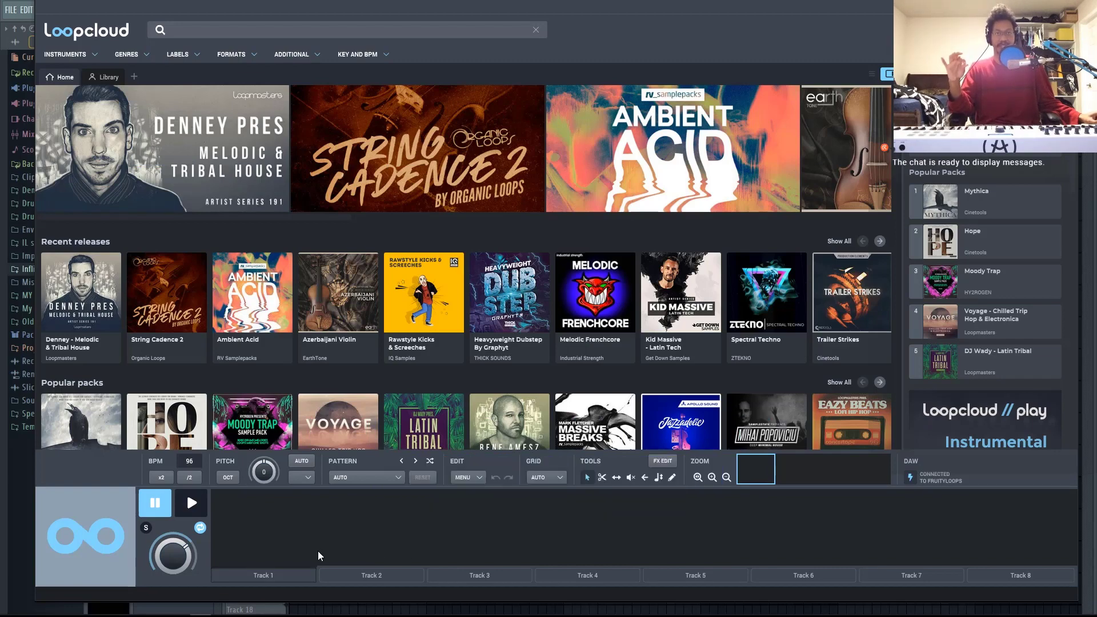
{"action": "mouse_move", "coordinate": [655, 550]}
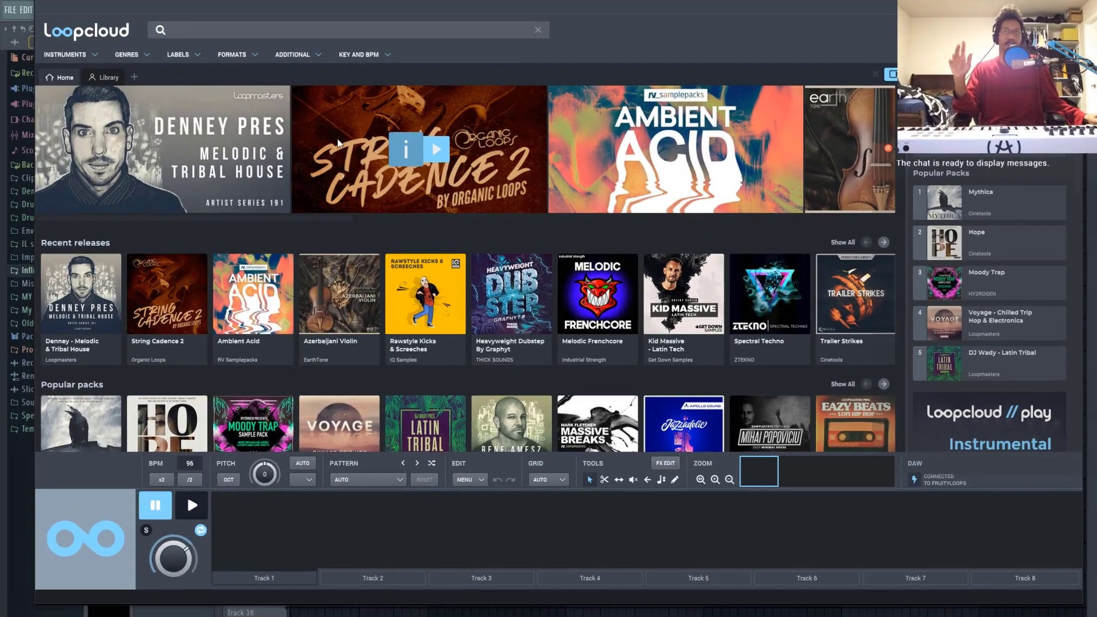
- Filter Loopcloud results to Minor key E and the Guitar instrument category
{"action": "left_click", "coordinate": [358, 54]}
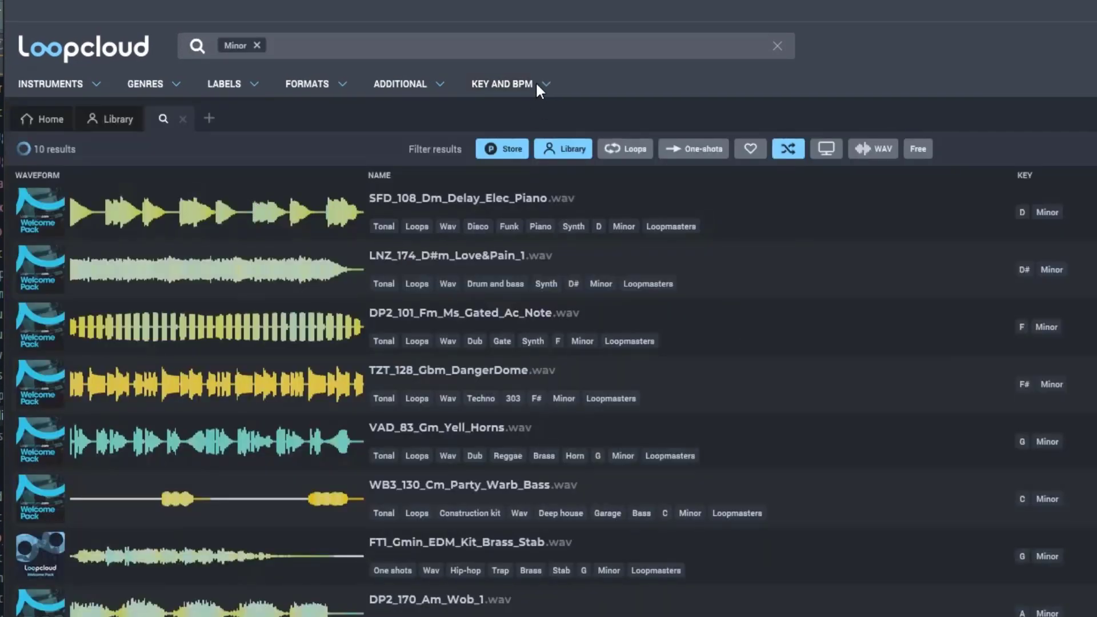
{"action": "left_click", "coordinate": [343, 211]}
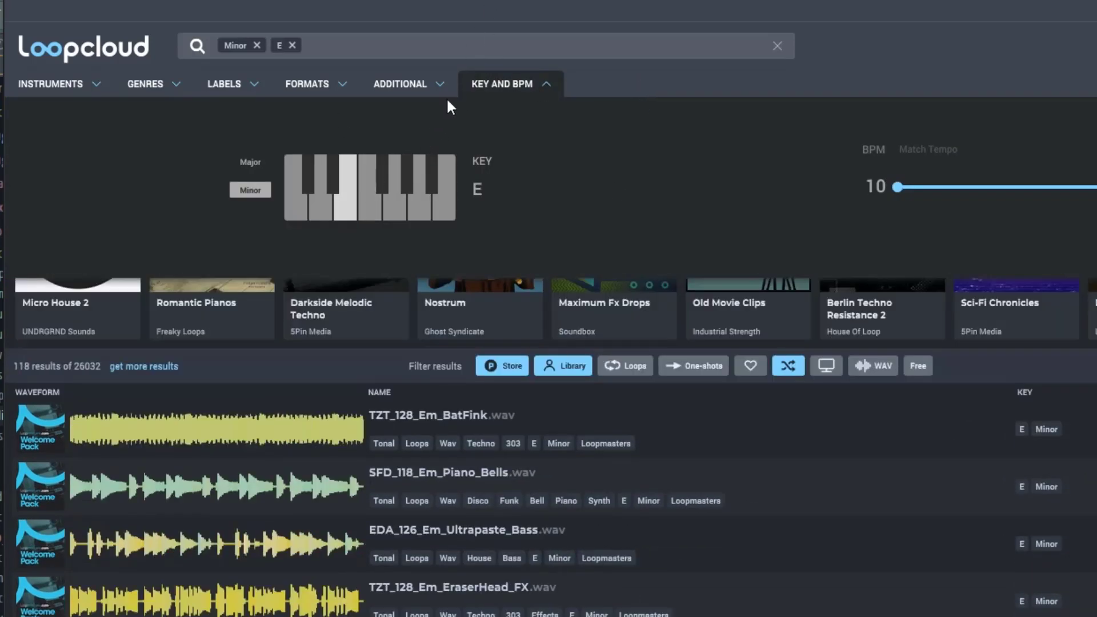
{"action": "left_click", "coordinate": [50, 84]}
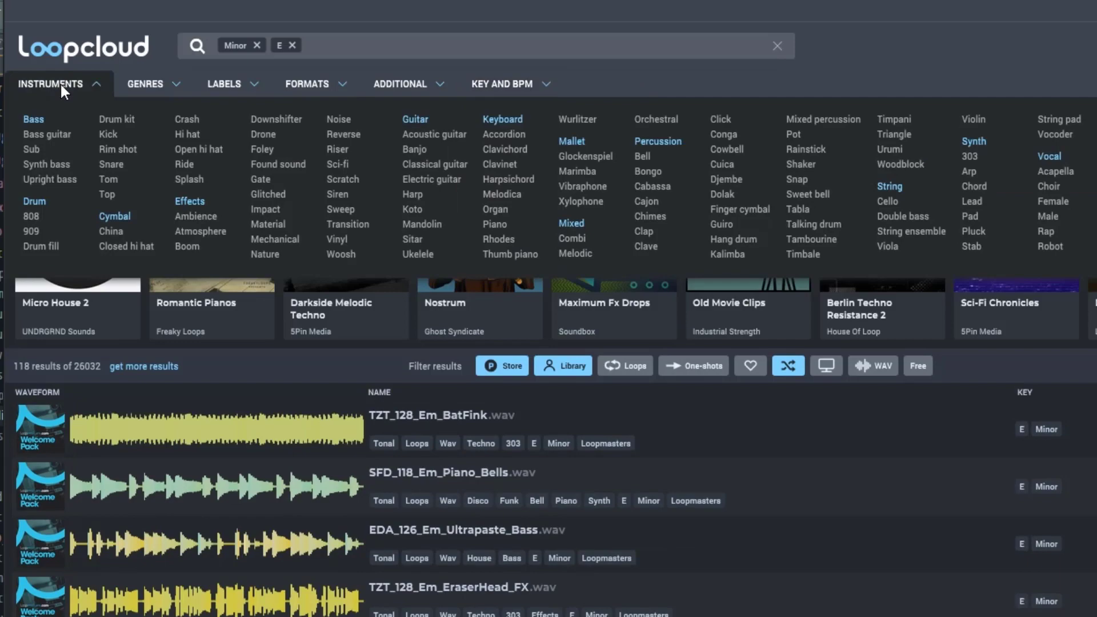
{"action": "mouse_move", "coordinate": [431, 127]}
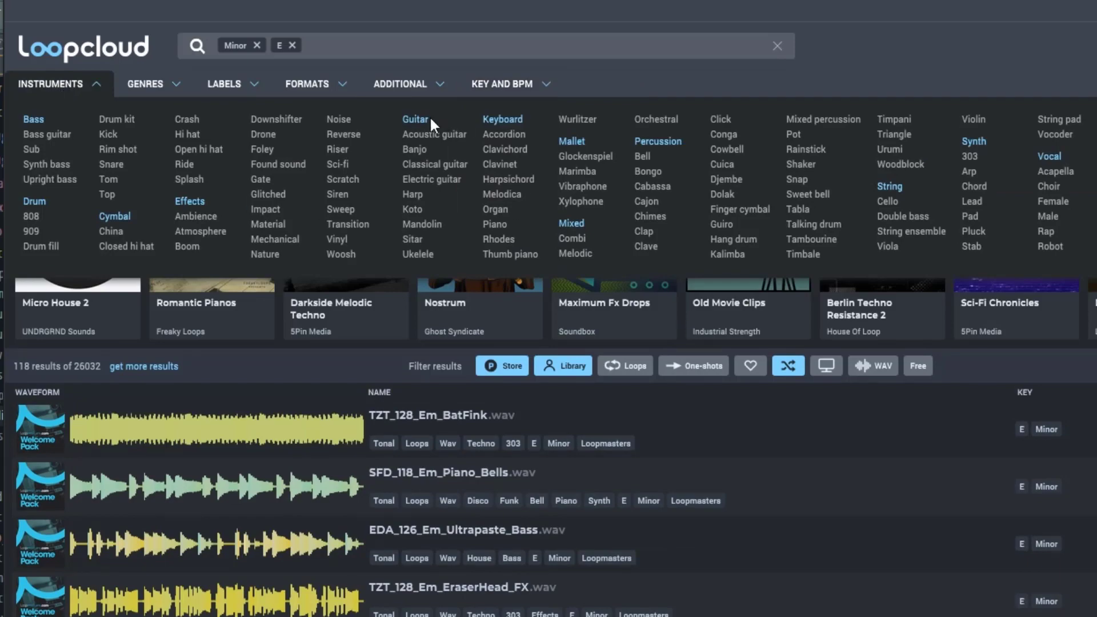
{"action": "left_click", "coordinate": [414, 119]}
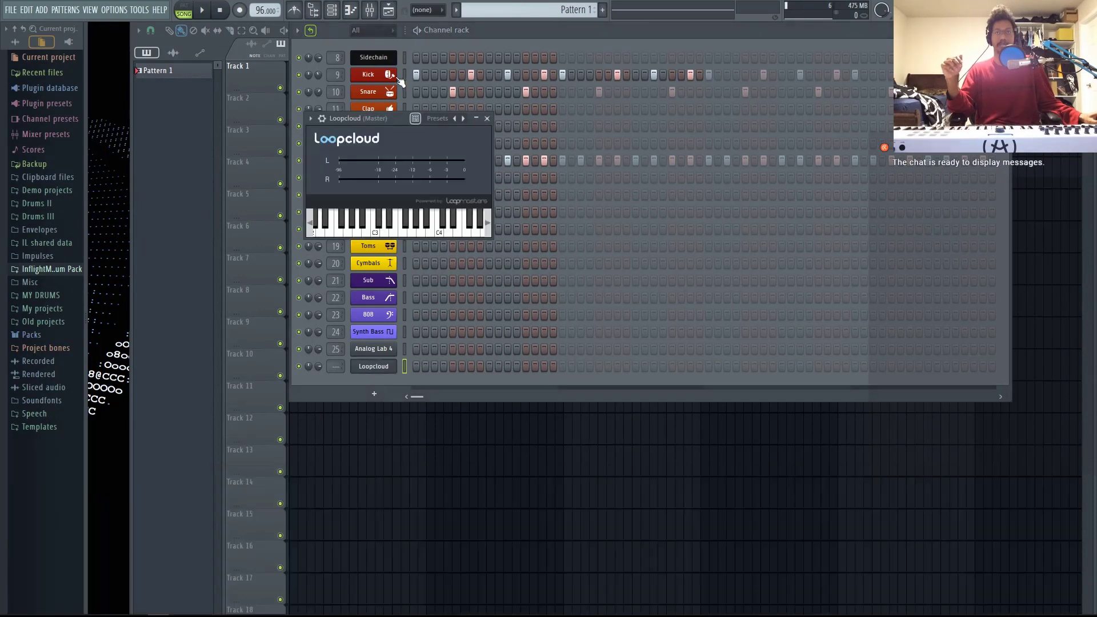
- Close the Loopcloud plugin window and play the FL Studio drum pattern
{"action": "left_click", "coordinate": [487, 118]}
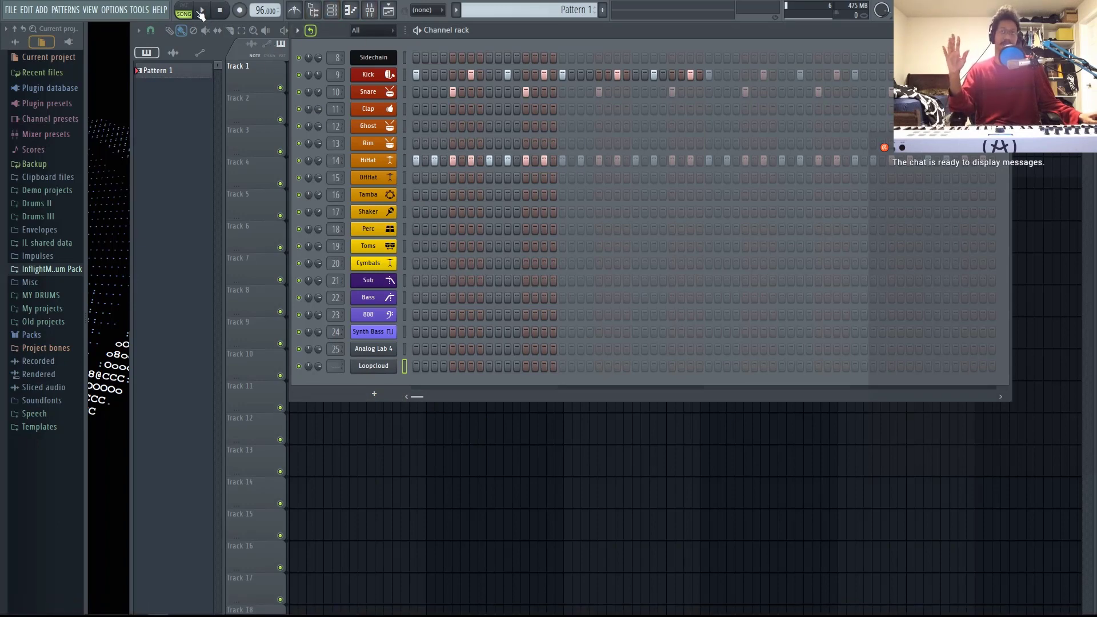
{"action": "left_click", "coordinate": [200, 10]}
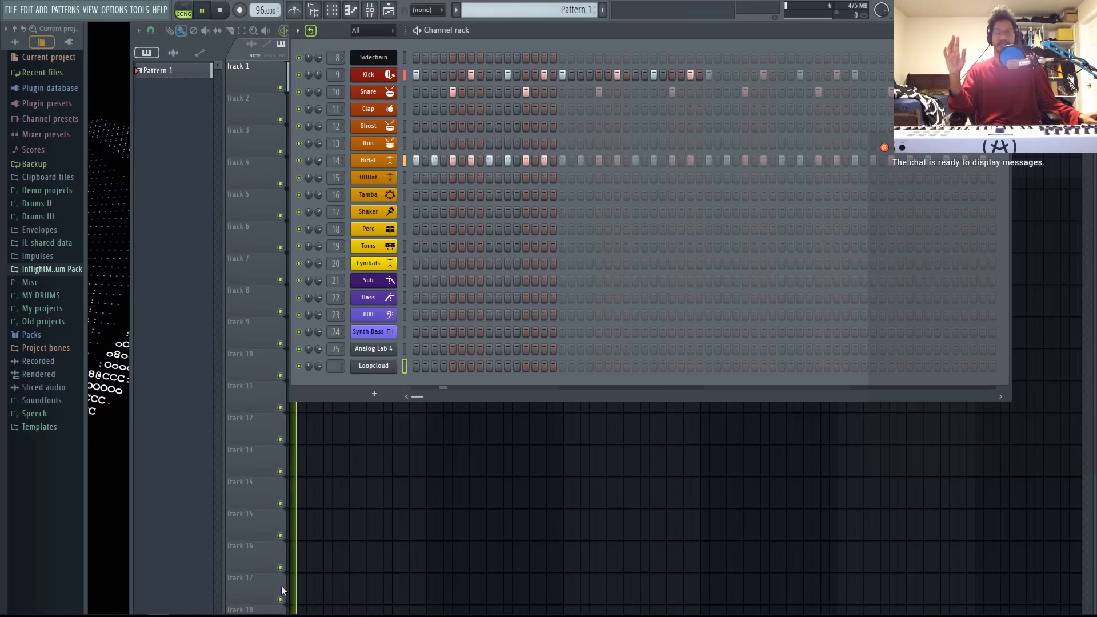
{"action": "left_click", "coordinate": [220, 607]}
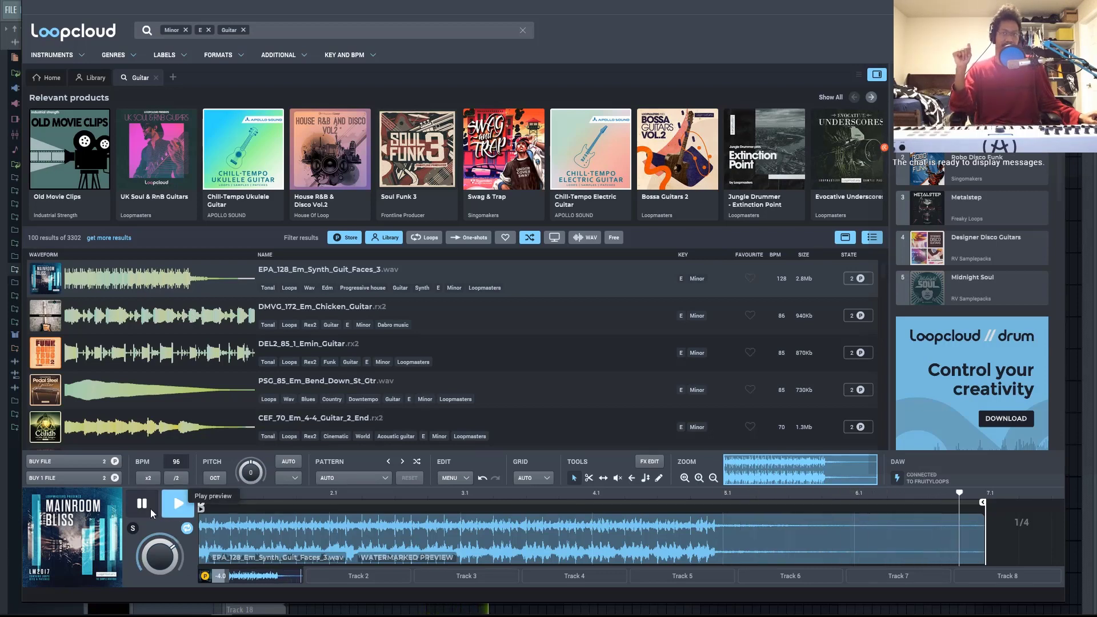
- Audition free guitar loops like Katyk, settling on SRG_80_Em_Dogma_Guitar
{"action": "left_click", "coordinate": [141, 503]}
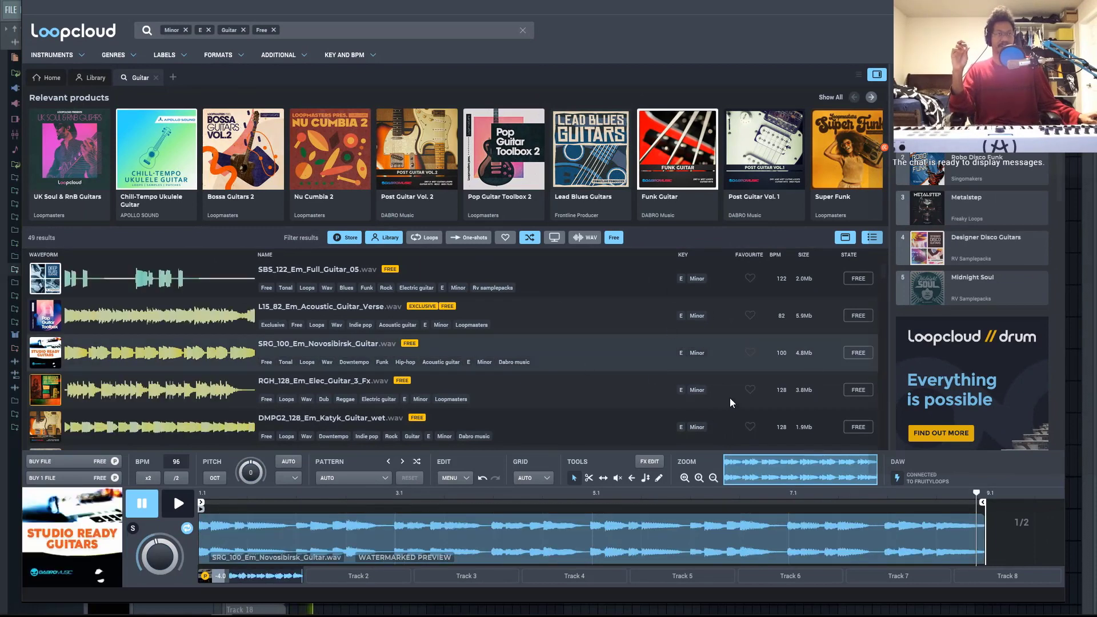
{"action": "mouse_move", "coordinate": [801, 460]}
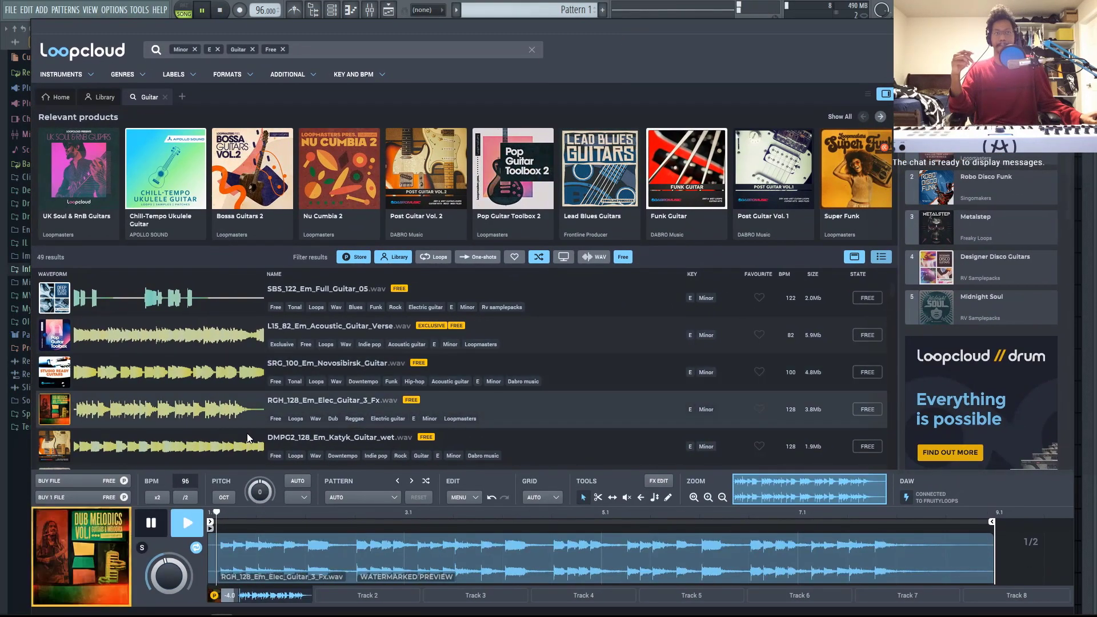
{"action": "left_click", "coordinate": [248, 451]}
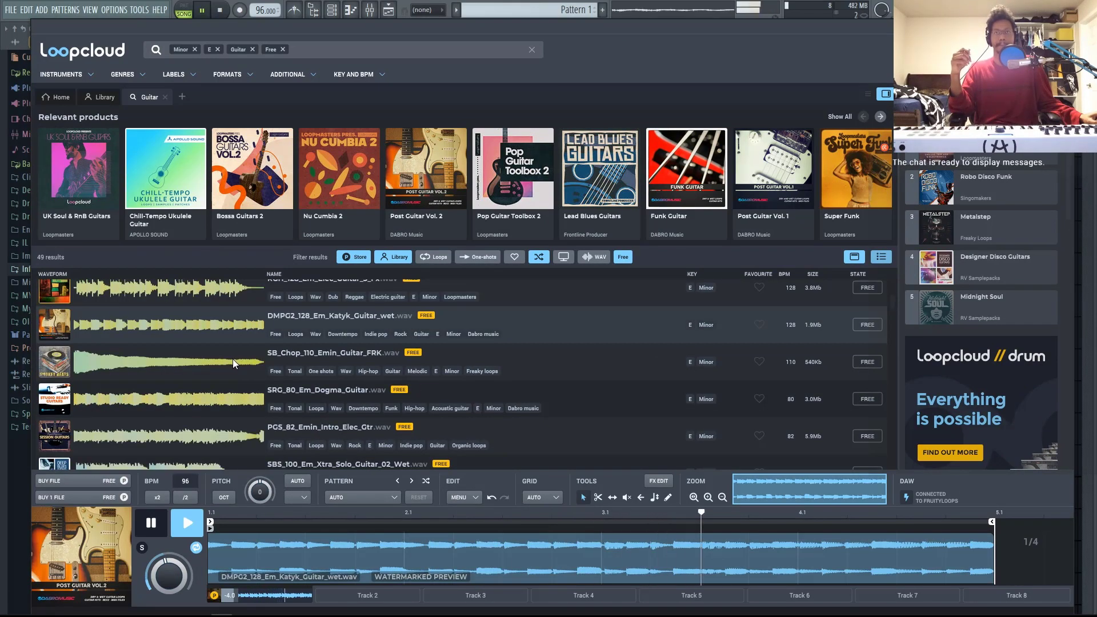
{"action": "left_click", "coordinate": [234, 362]}
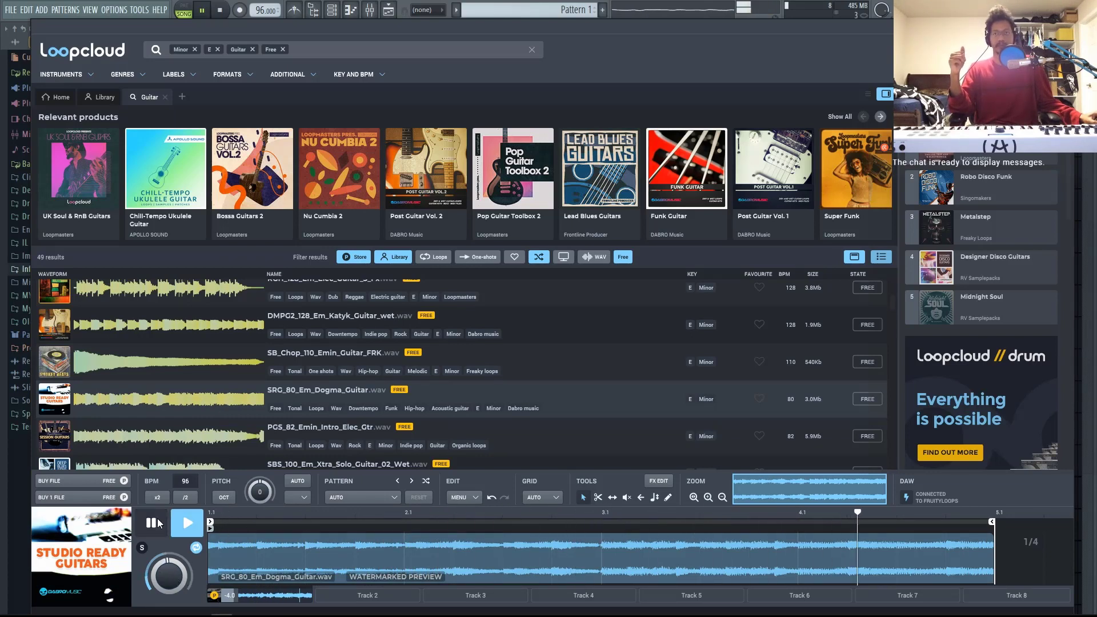
{"action": "left_click", "coordinate": [151, 522]}
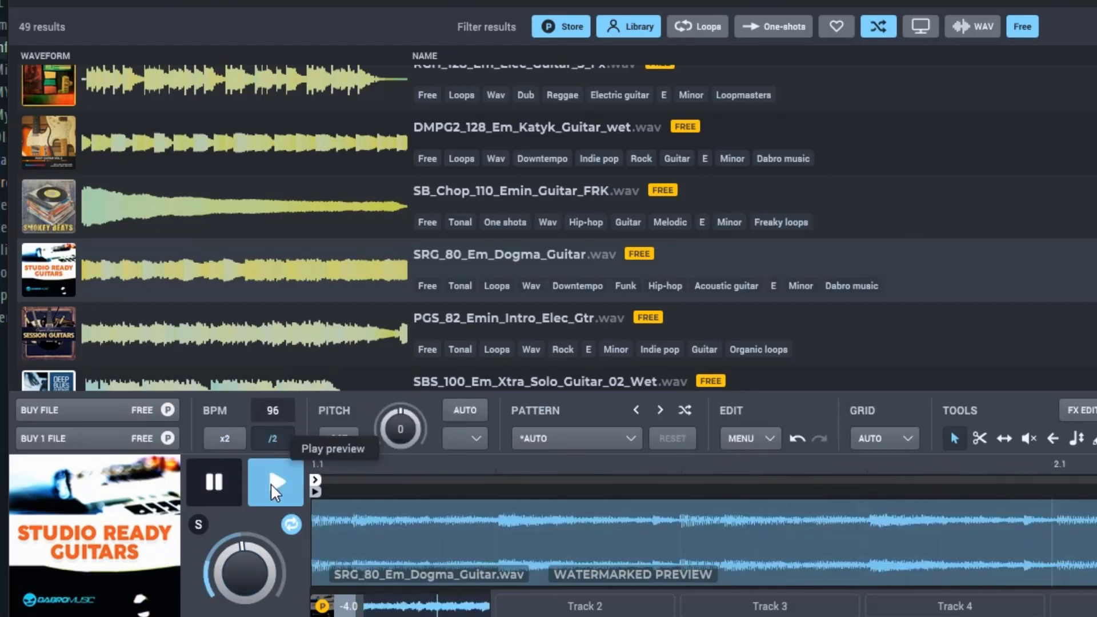
{"action": "mouse_move", "coordinate": [273, 438]}
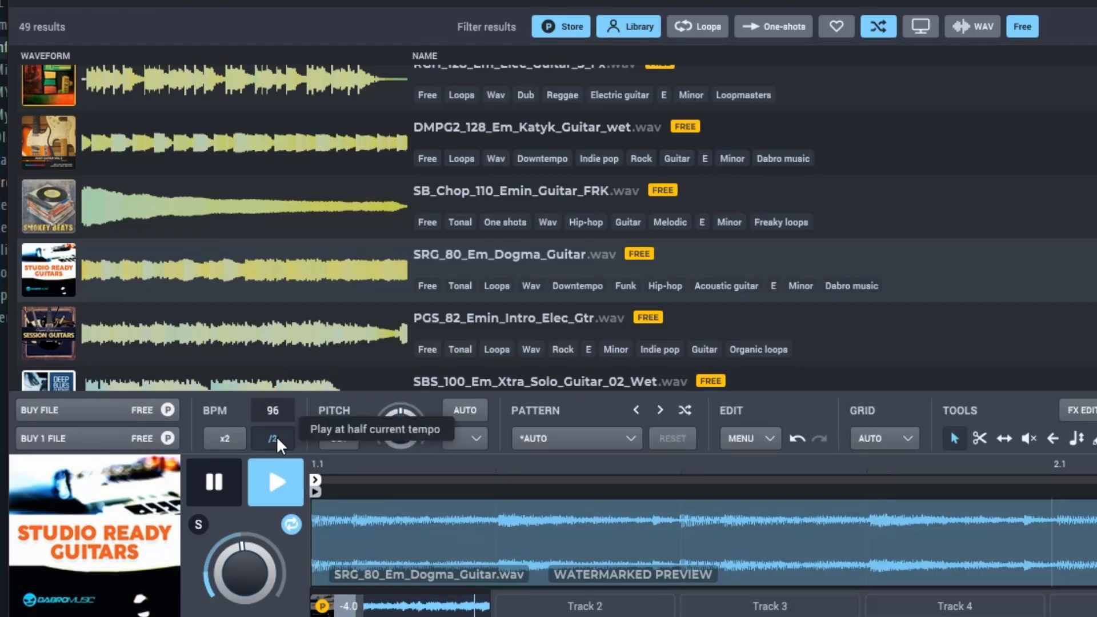
{"action": "mouse_move", "coordinate": [444, 449]}
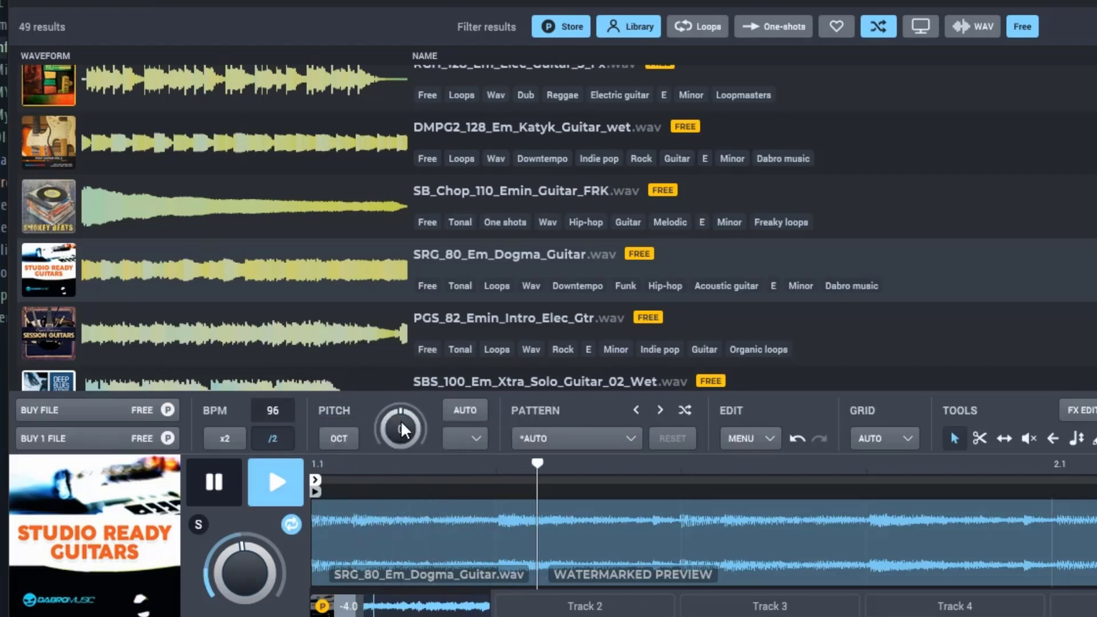
{"action": "left_click_drag", "start_coordinate": [401, 427], "coordinate": [377, 461]}
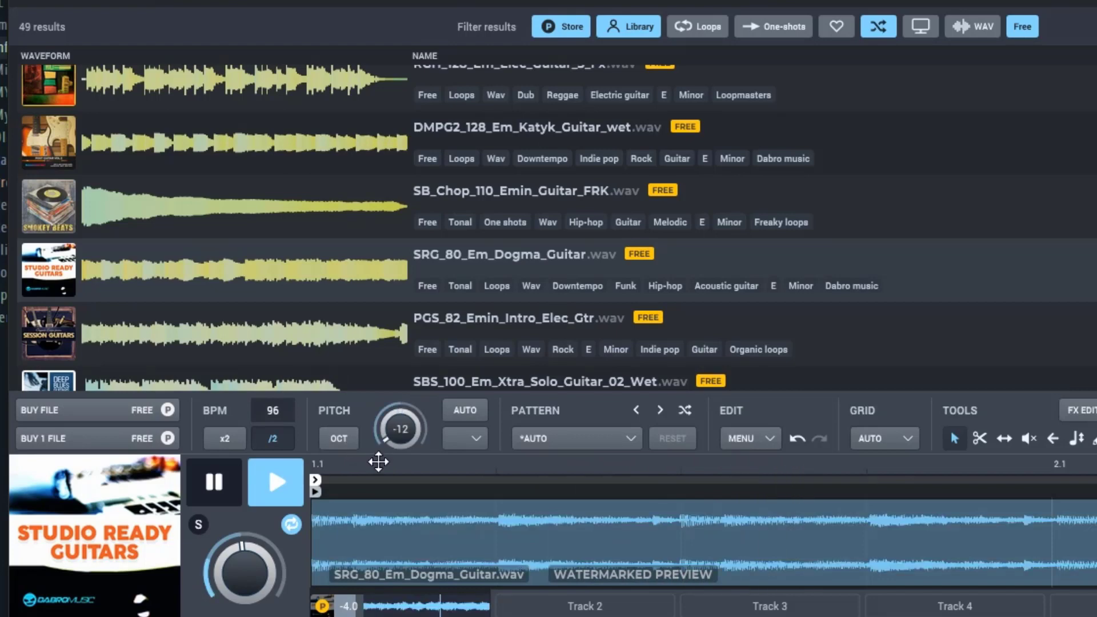
{"action": "mouse_move", "coordinate": [341, 455]}
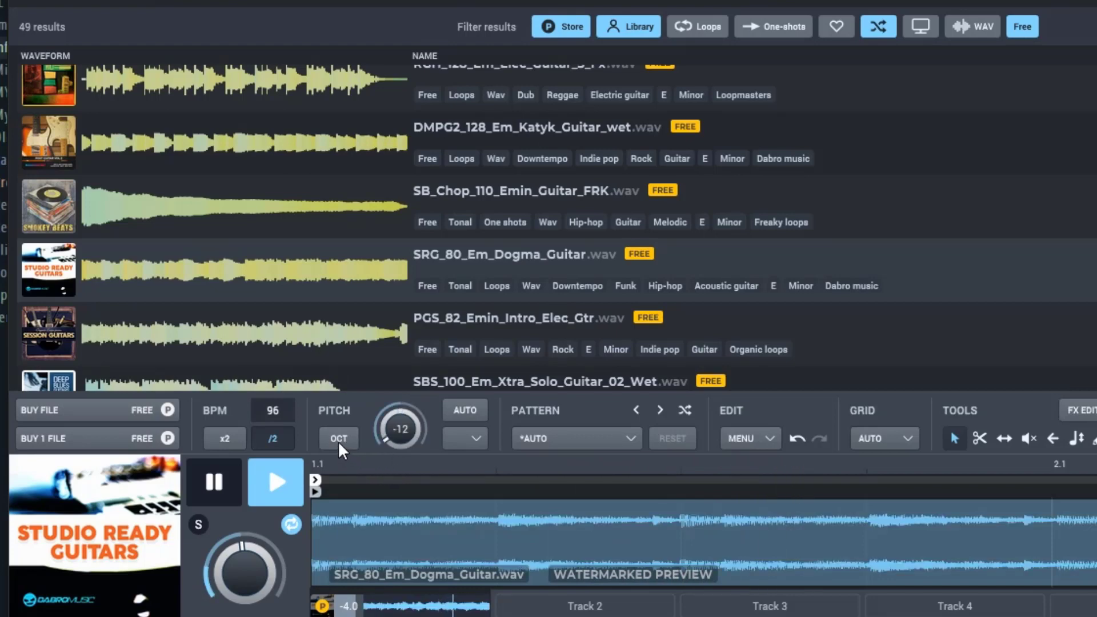
{"action": "mouse_move", "coordinate": [338, 442]}
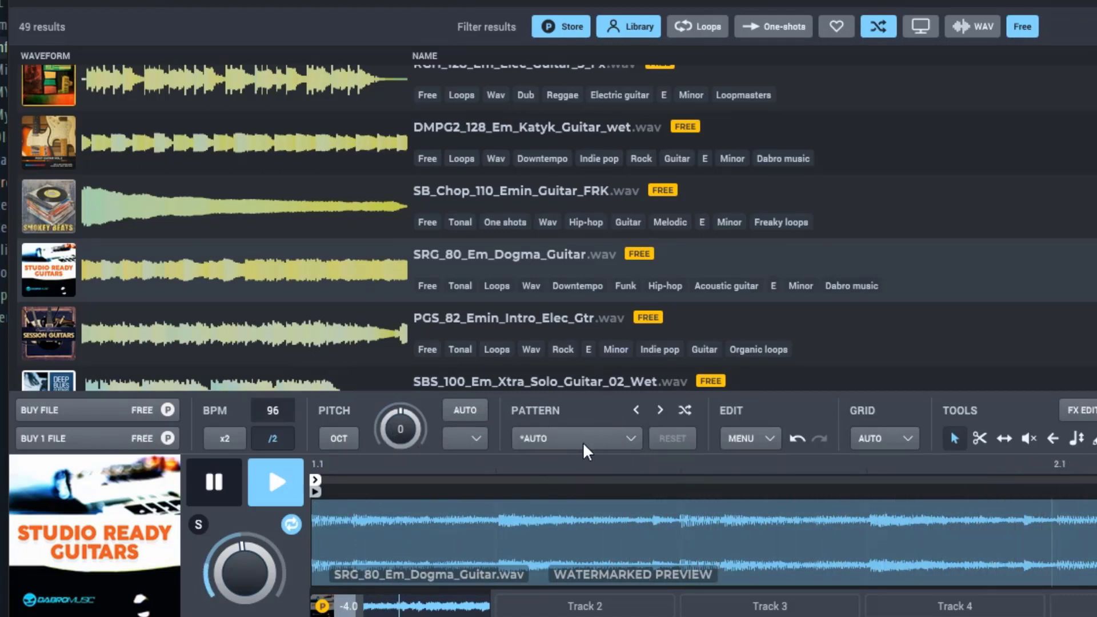
{"action": "left_click", "coordinate": [576, 439]}
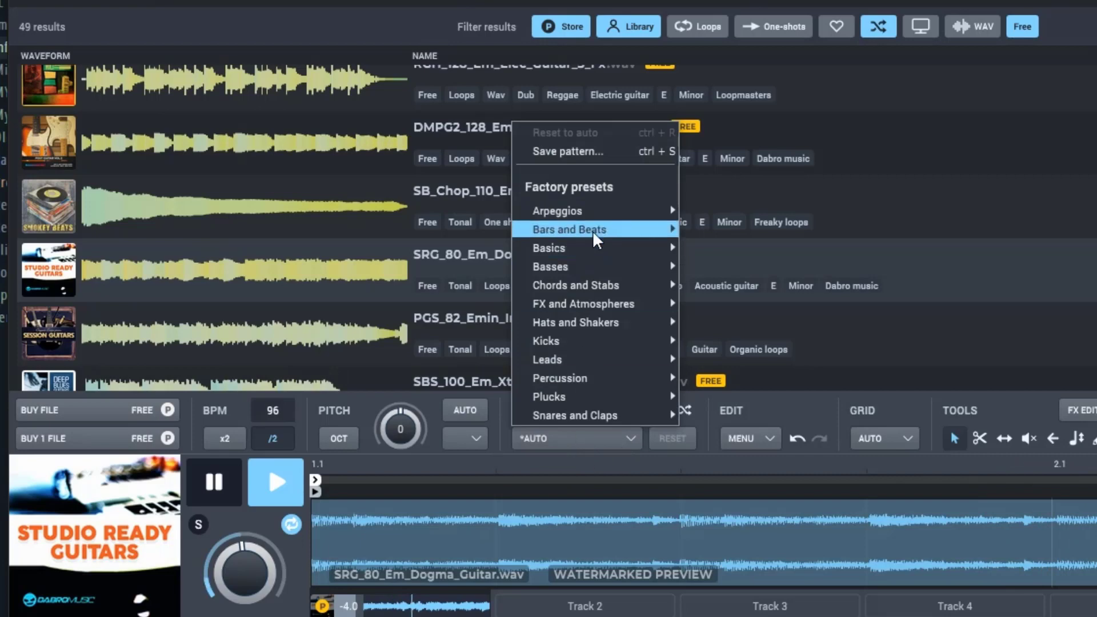
{"action": "mouse_move", "coordinate": [612, 285]}
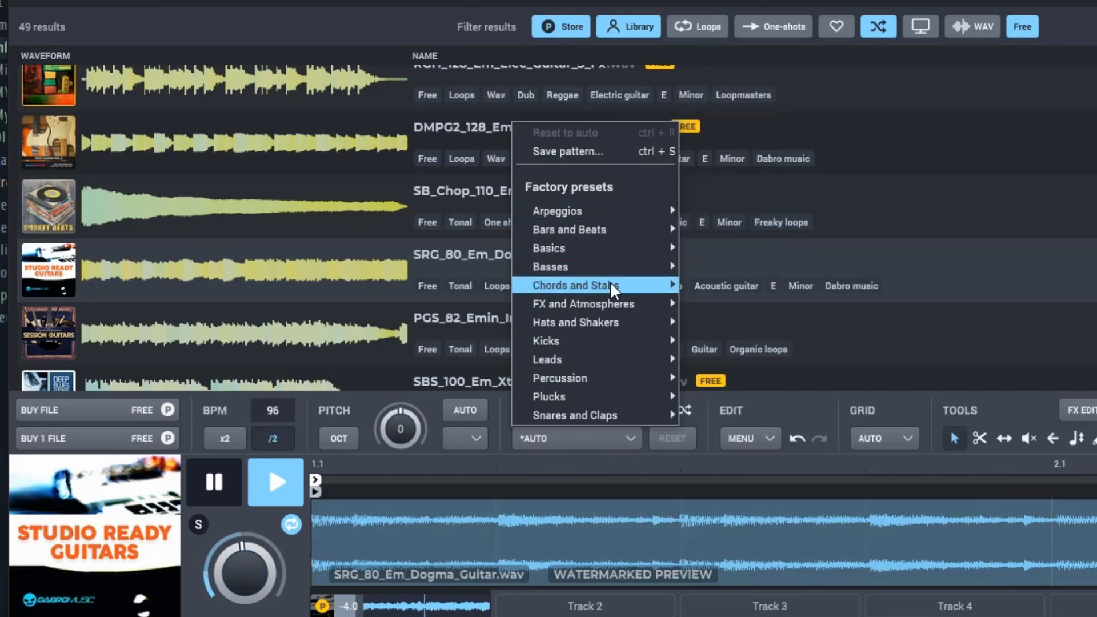
{"action": "mouse_move", "coordinate": [622, 365]}
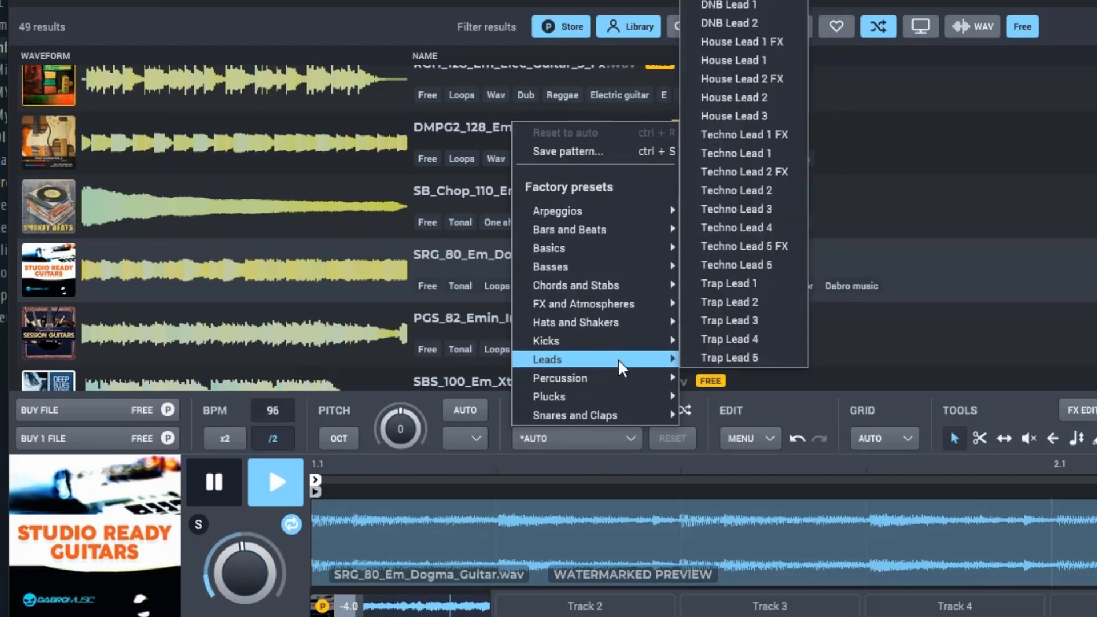
{"action": "mouse_move", "coordinate": [767, 117]}
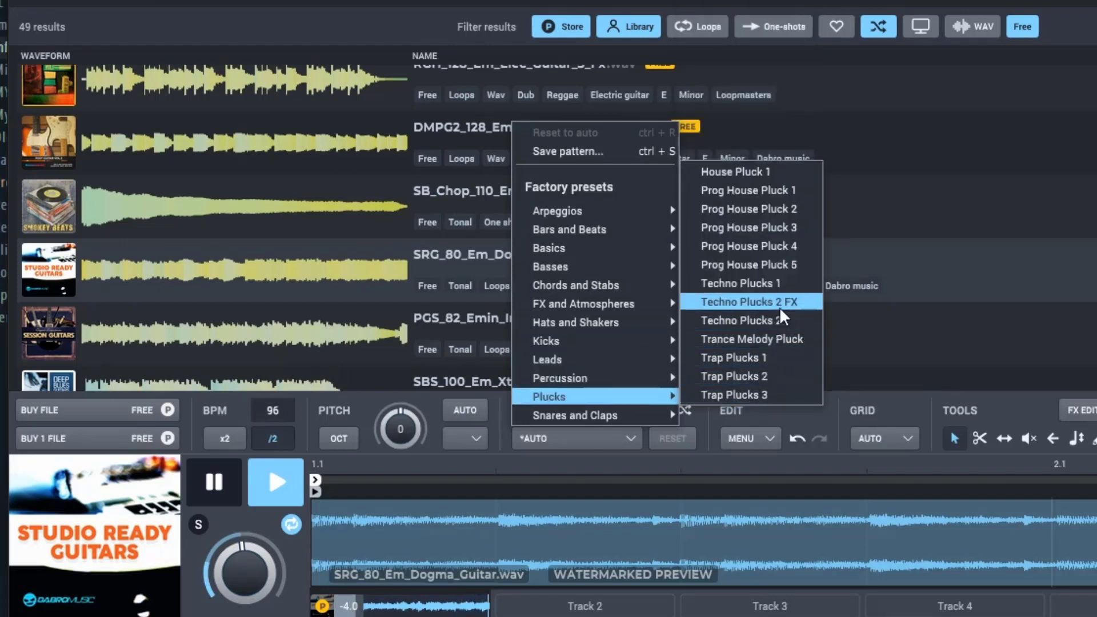
{"action": "mouse_move", "coordinate": [774, 200]}
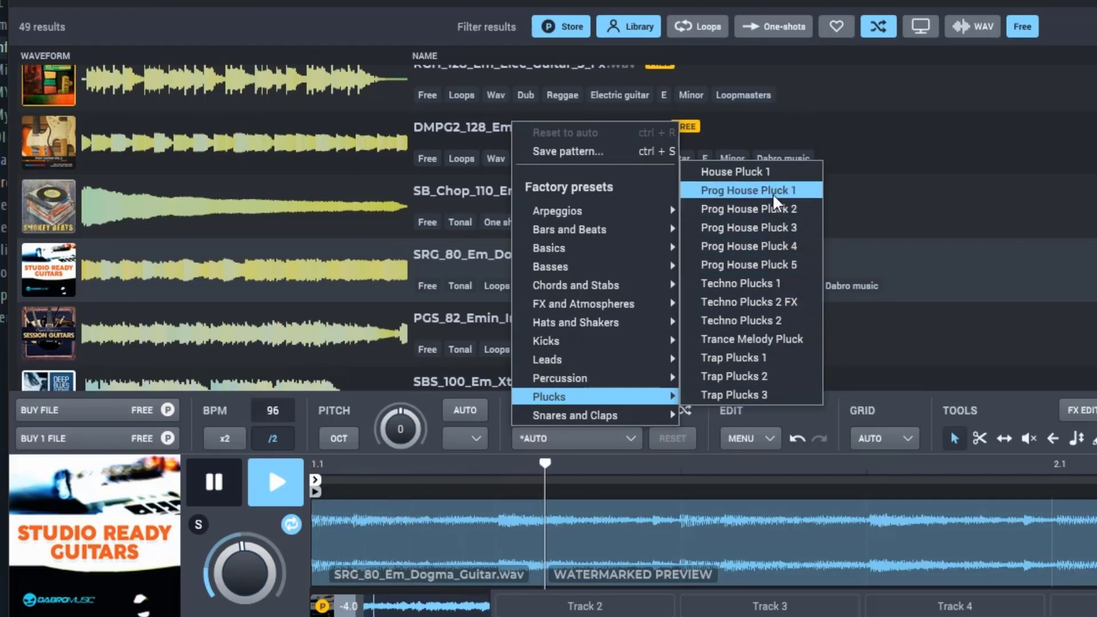
{"action": "left_click", "coordinate": [749, 191]}
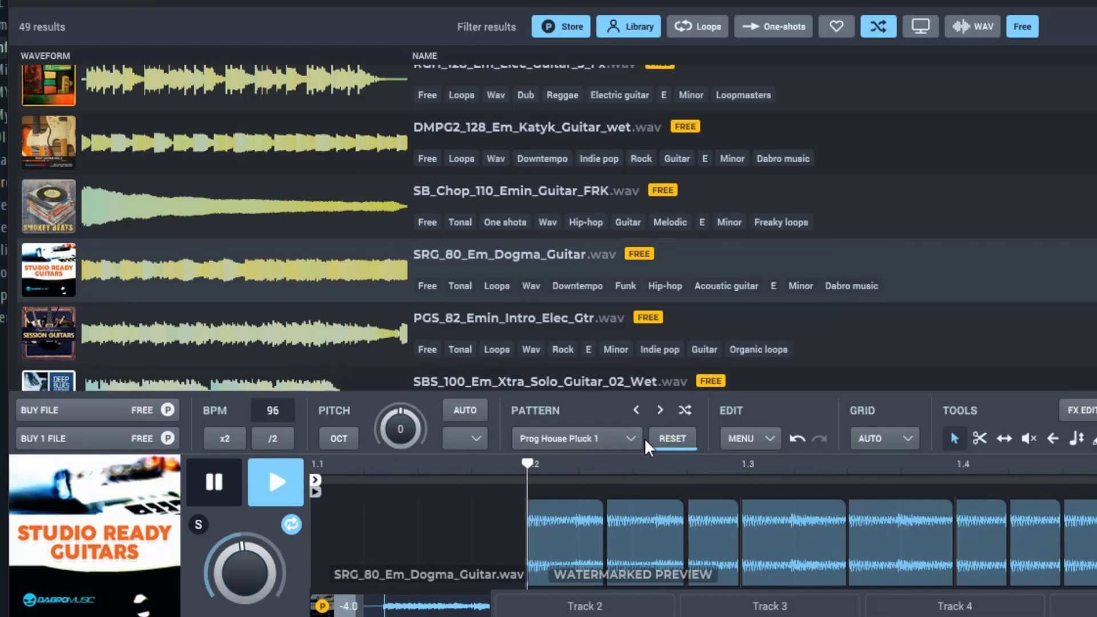
{"action": "left_click", "coordinate": [631, 438]}
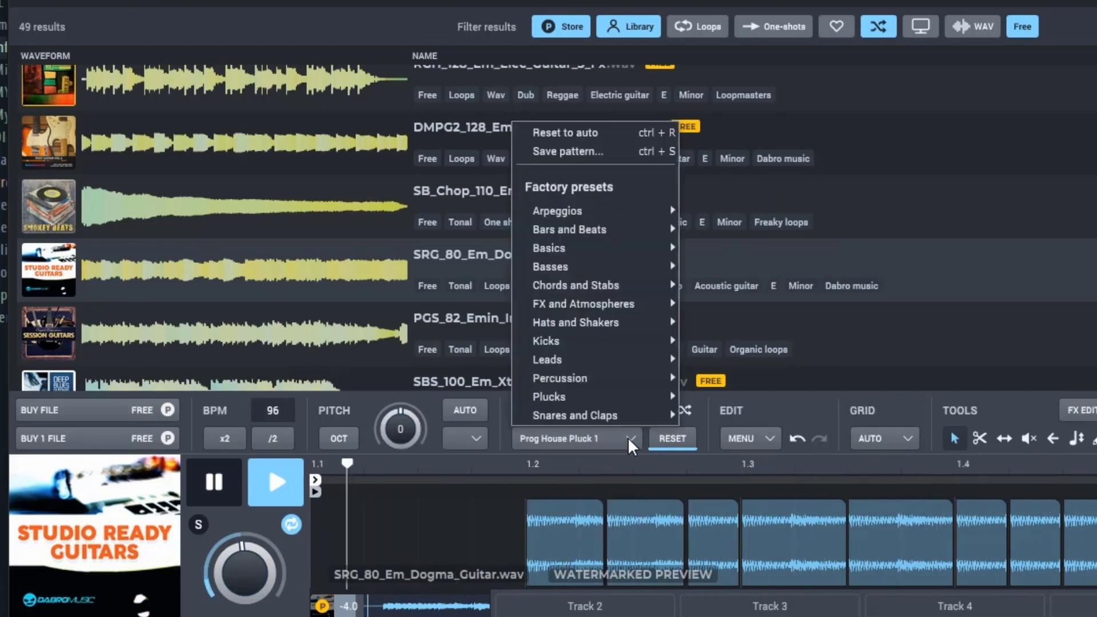
{"action": "mouse_move", "coordinate": [637, 326]}
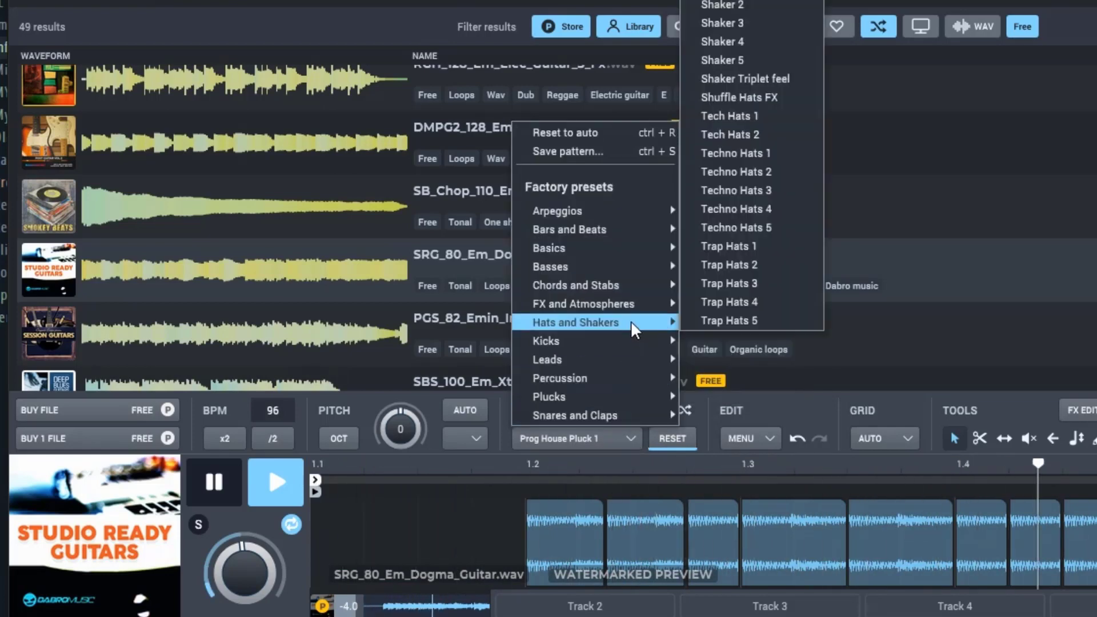
{"action": "mouse_move", "coordinate": [640, 390]}
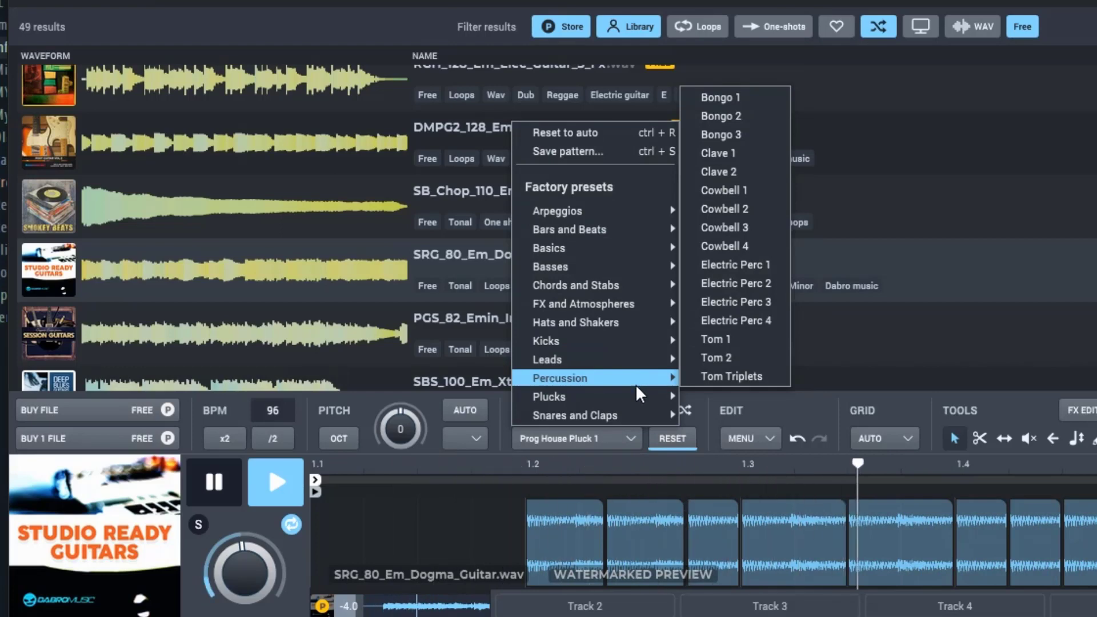
{"action": "mouse_move", "coordinate": [572, 397]}
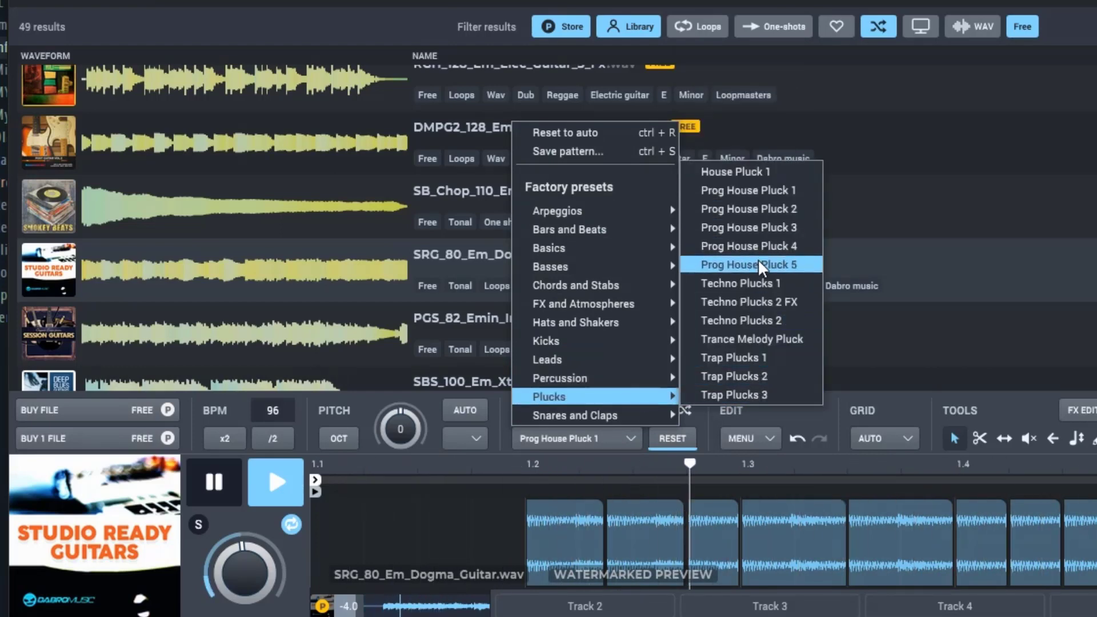
{"action": "left_click", "coordinate": [740, 283]}
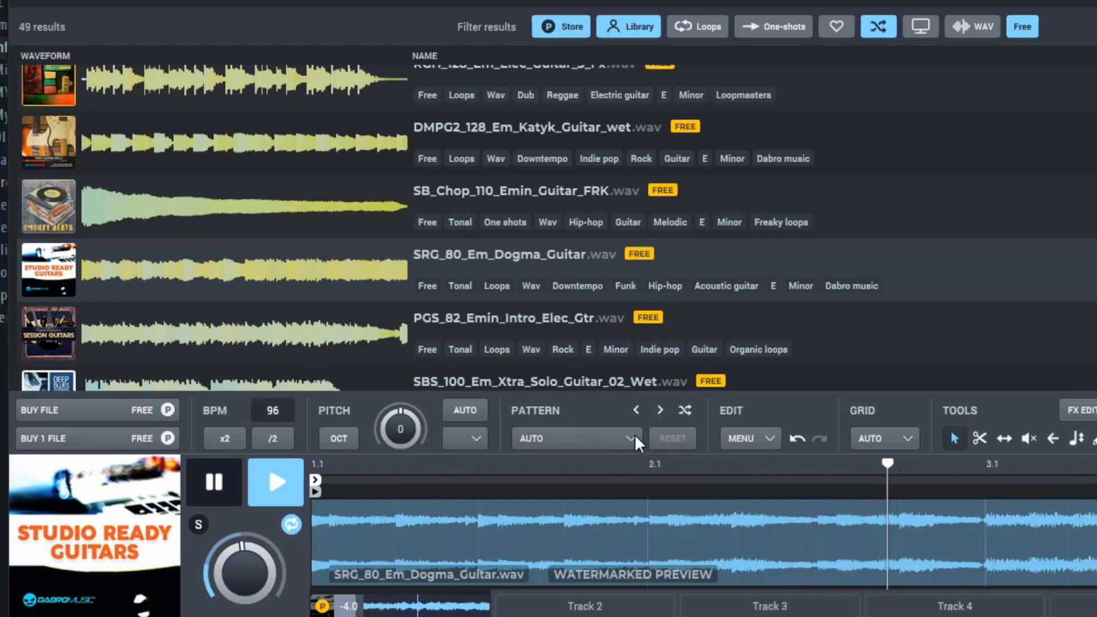
{"action": "left_click", "coordinate": [576, 438]}
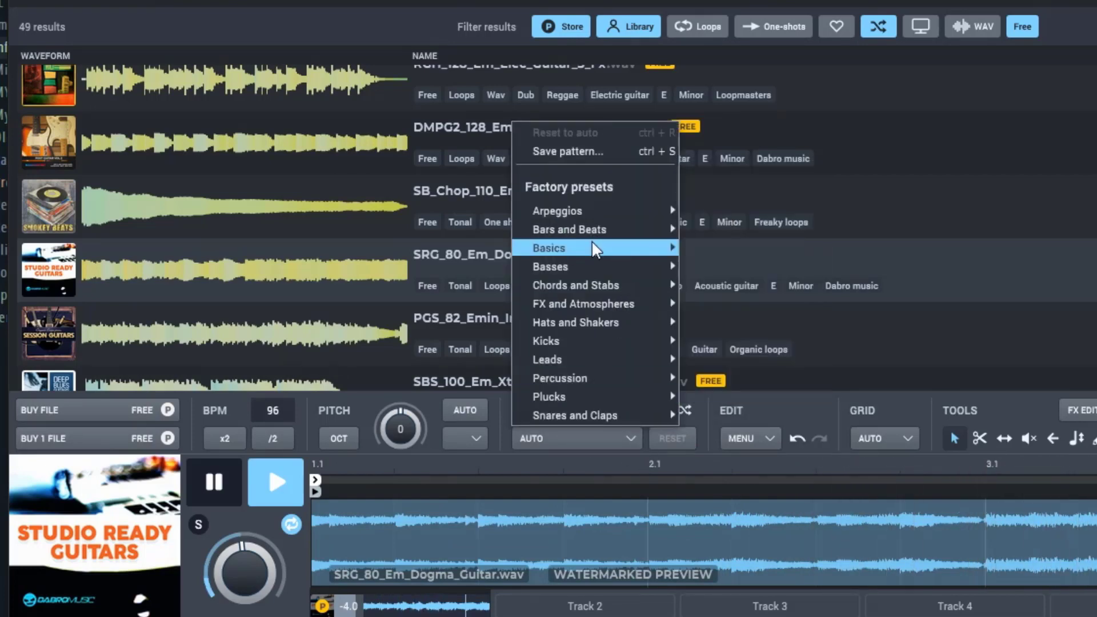
{"action": "mouse_move", "coordinate": [582, 378]}
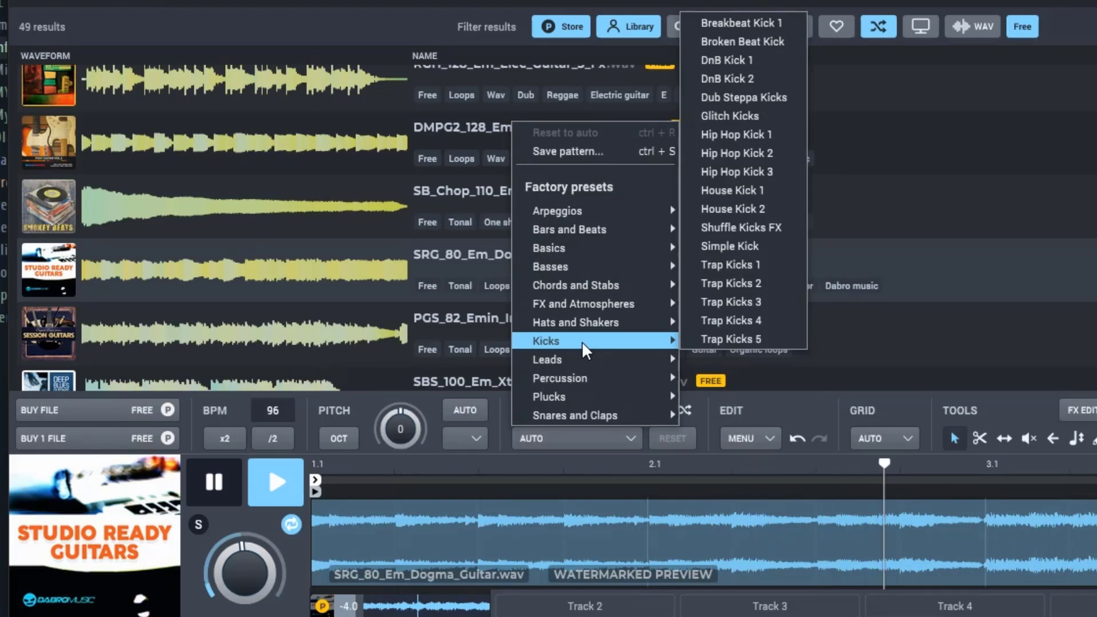
{"action": "mouse_move", "coordinate": [594, 346]}
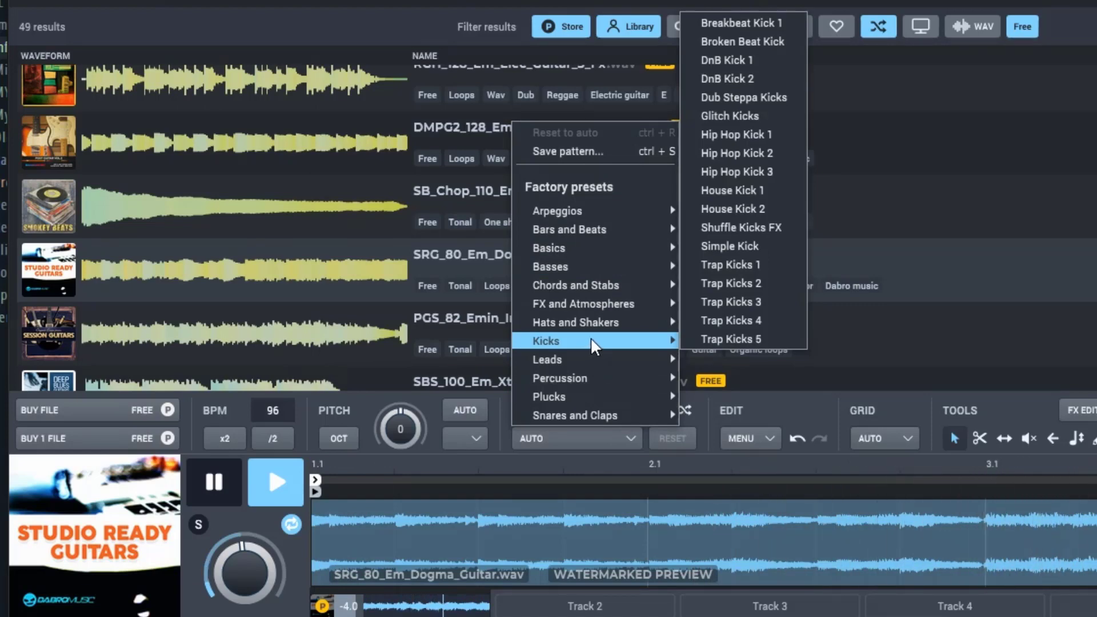
{"action": "mouse_move", "coordinate": [575, 322]}
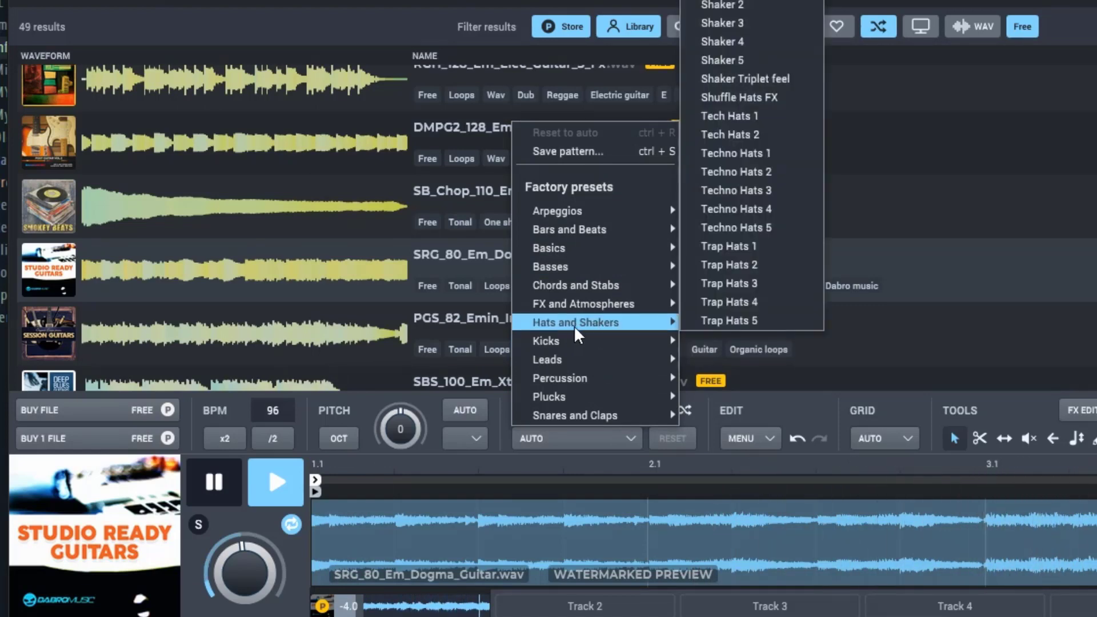
{"action": "mouse_move", "coordinate": [600, 386]}
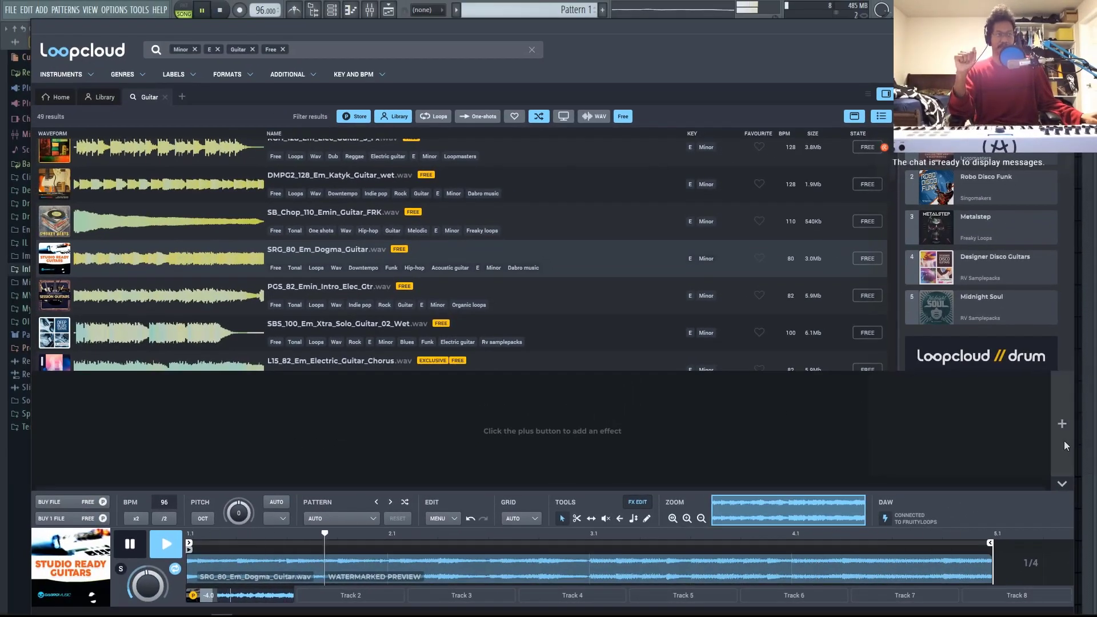
- Add the Guitar Hall reverb preset to the Dogma guitar loop
{"action": "left_click", "coordinate": [1062, 424]}
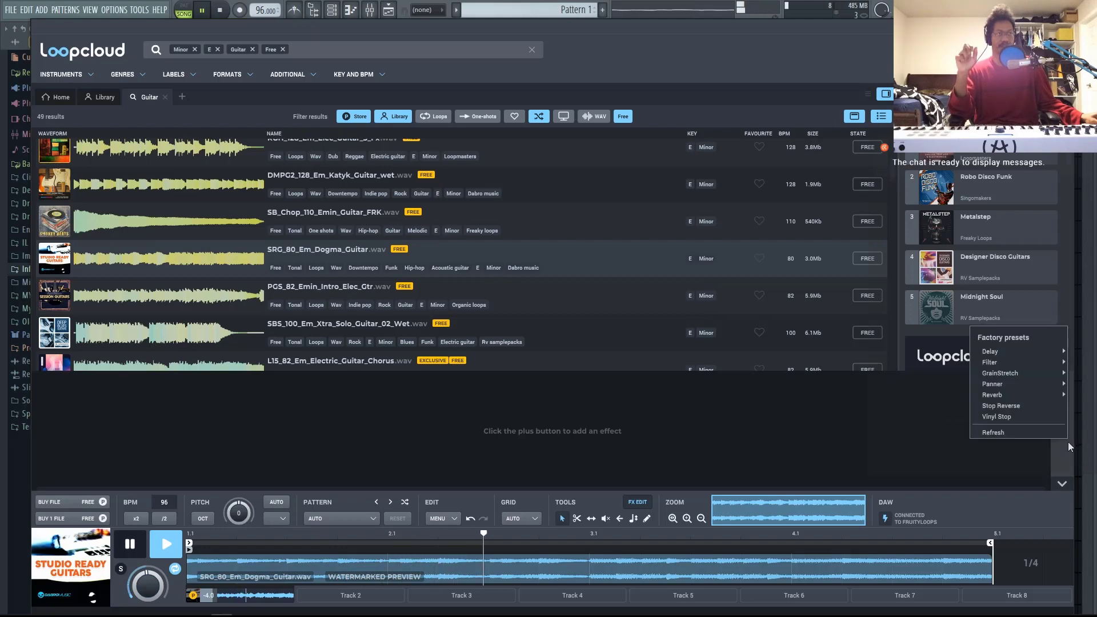
{"action": "mouse_move", "coordinate": [989, 351]}
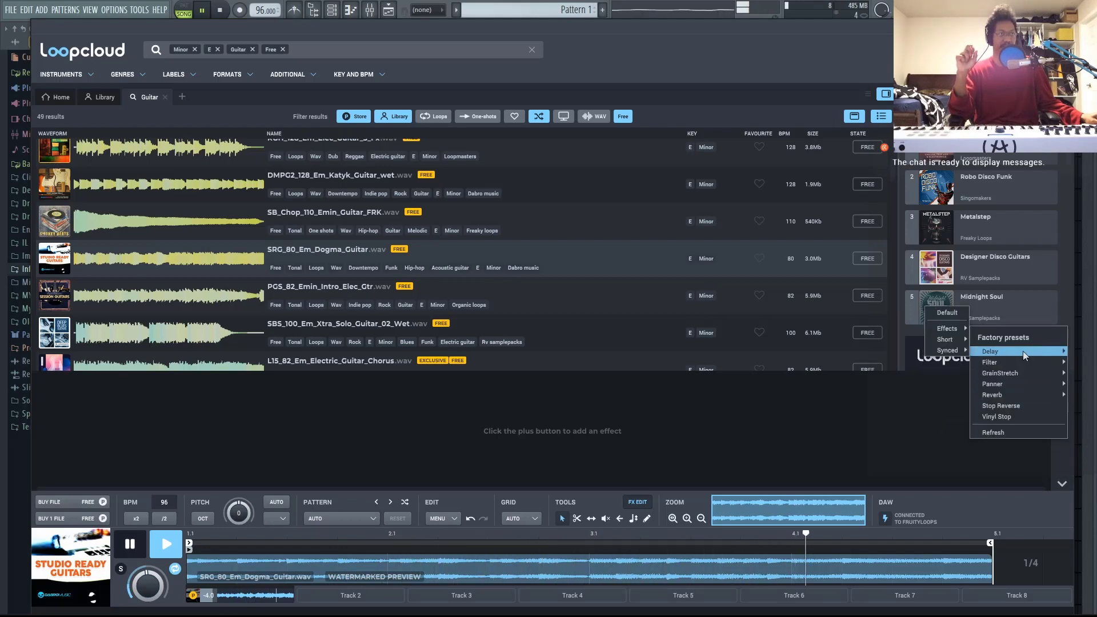
{"action": "mouse_move", "coordinate": [989, 362]}
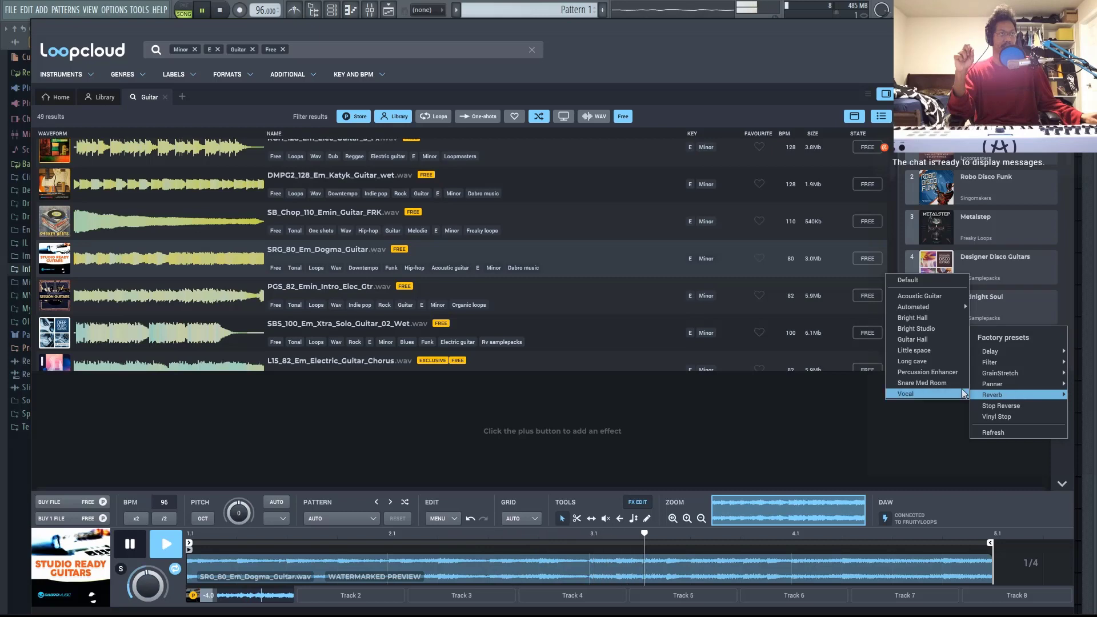
{"action": "mouse_move", "coordinate": [912, 339]}
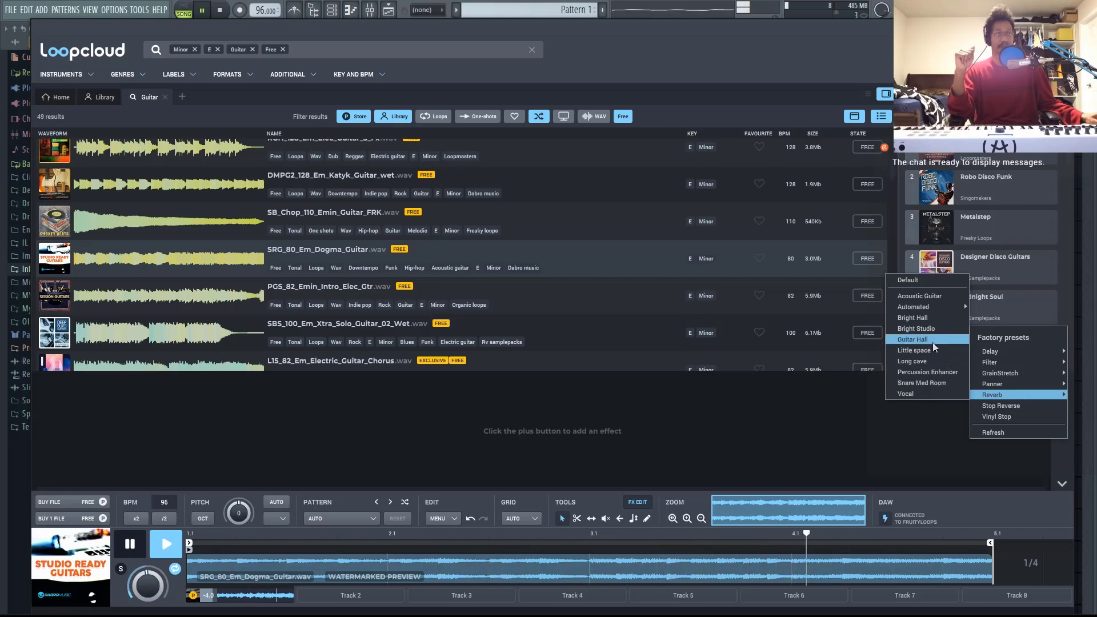
{"action": "left_click", "coordinate": [912, 339]}
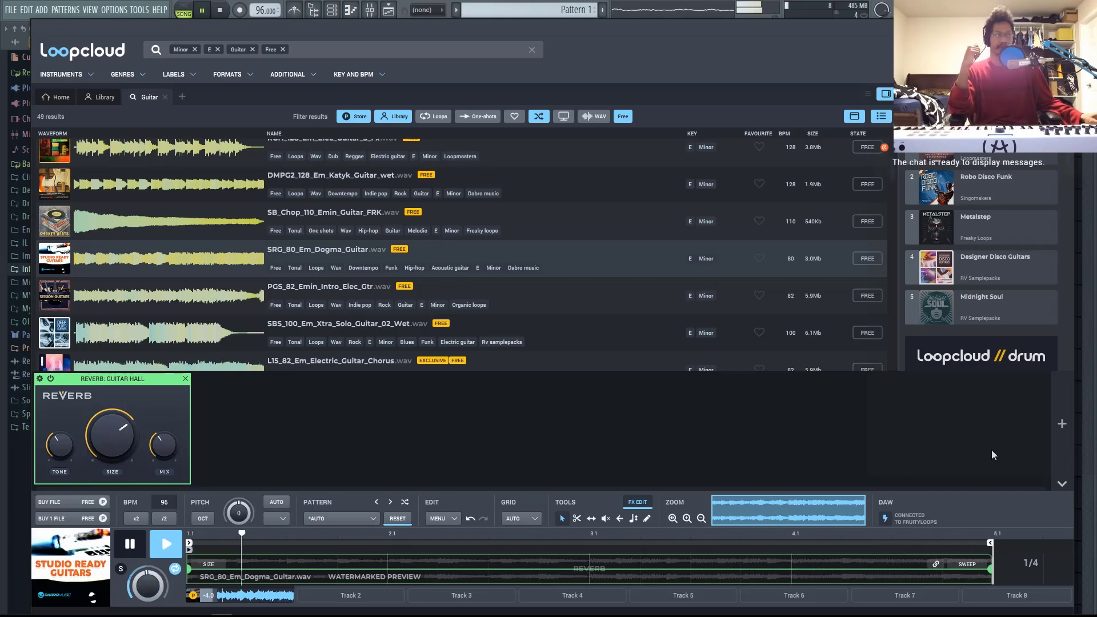
{"action": "mouse_move", "coordinate": [1062, 424]}
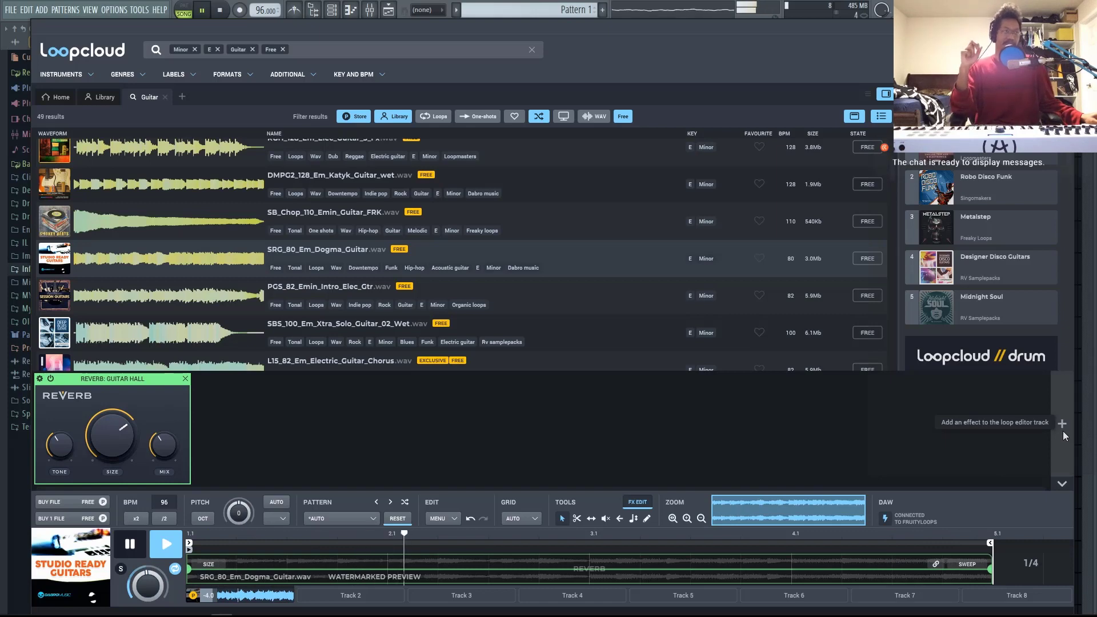
- Add the Dub synced delay preset and set its time to 1/4
{"action": "left_click", "coordinate": [1062, 423]}
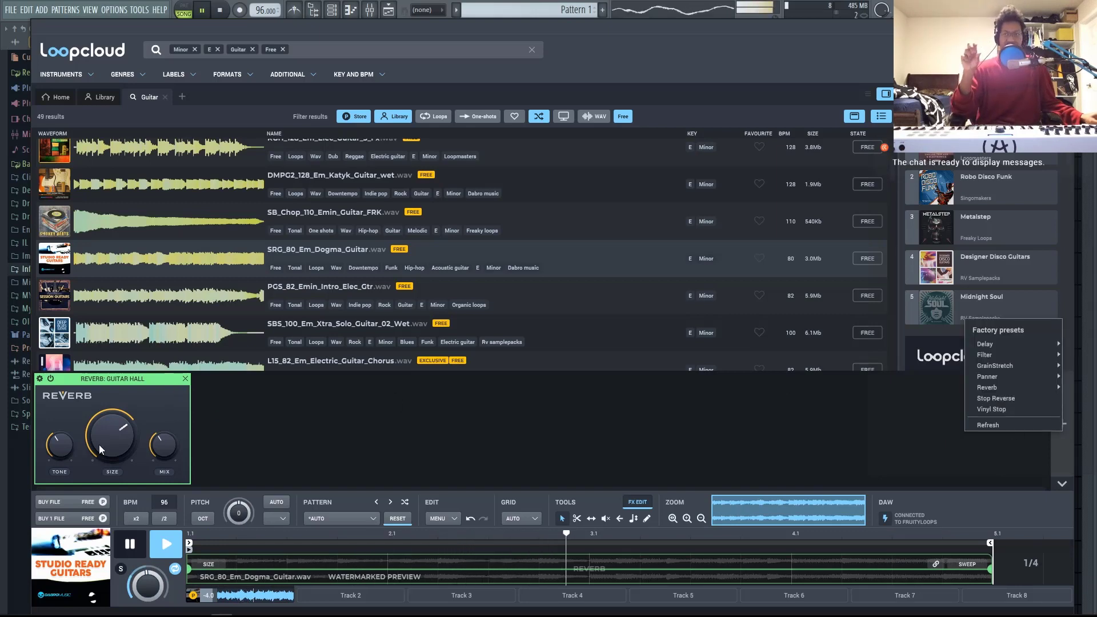
{"action": "mouse_move", "coordinate": [984, 344]}
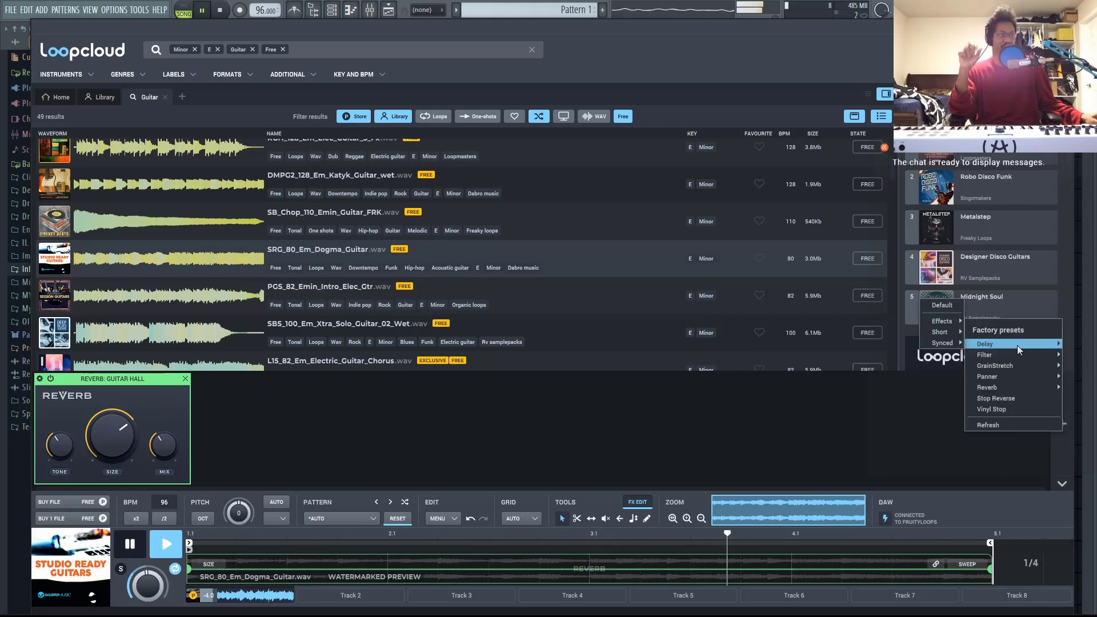
{"action": "mouse_move", "coordinate": [945, 343]}
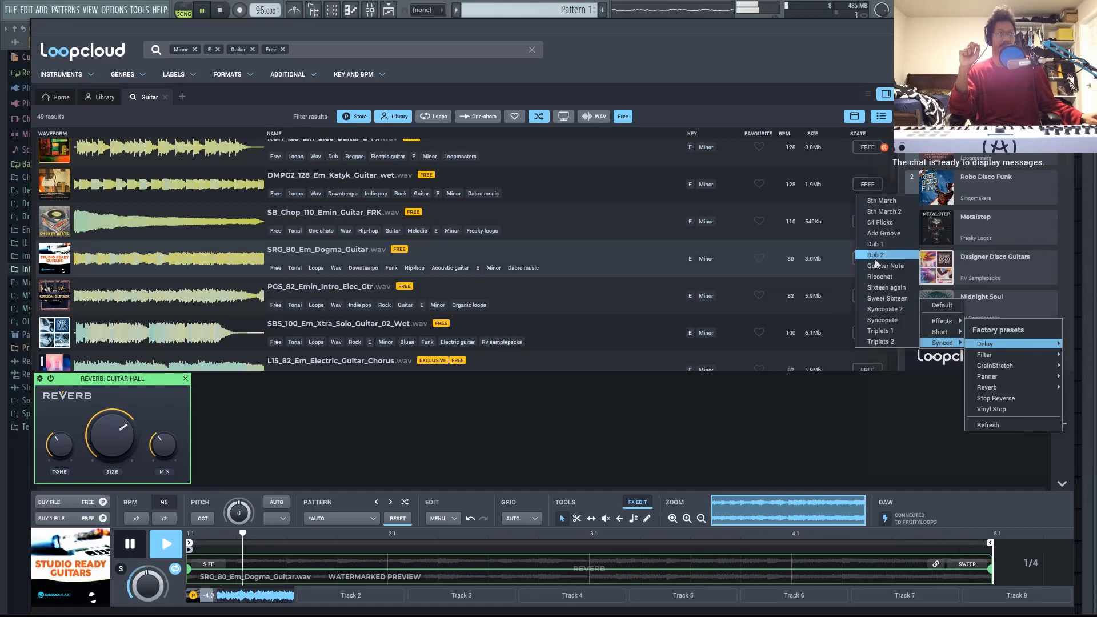
{"action": "left_click", "coordinate": [874, 244]}
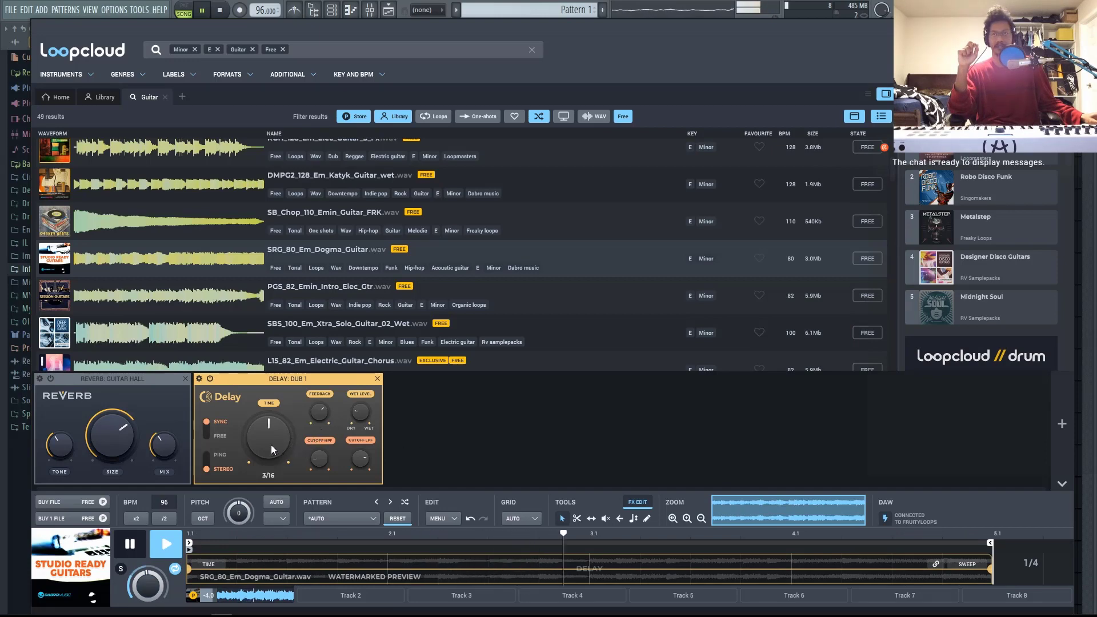
{"action": "left_click_drag", "start_coordinate": [271, 441], "coordinate": [276, 426]}
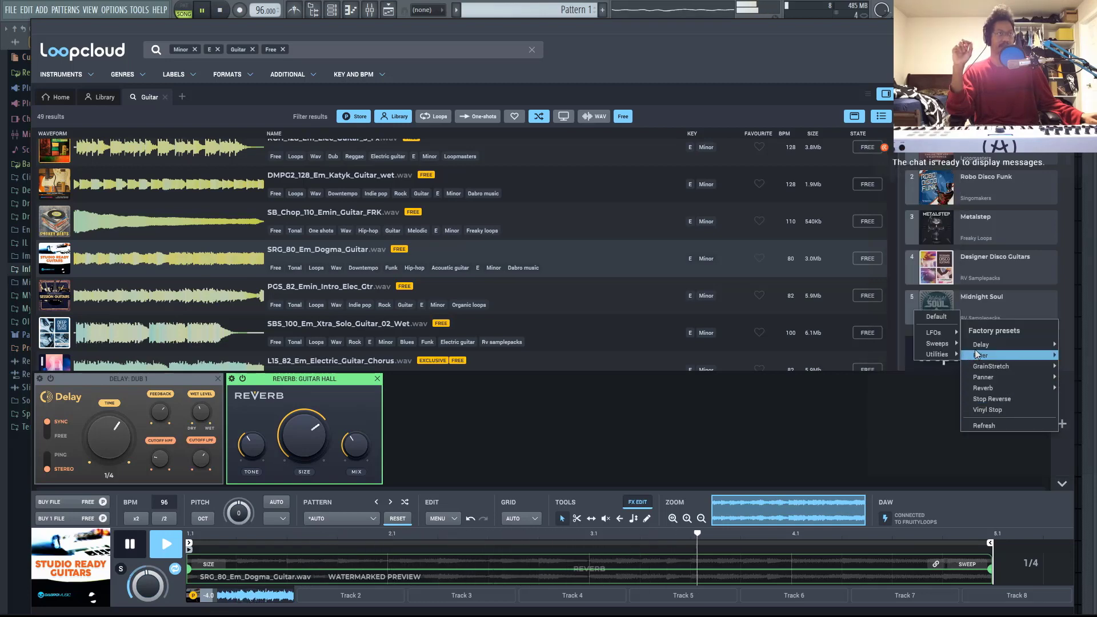
{"action": "mouse_move", "coordinate": [936, 354]}
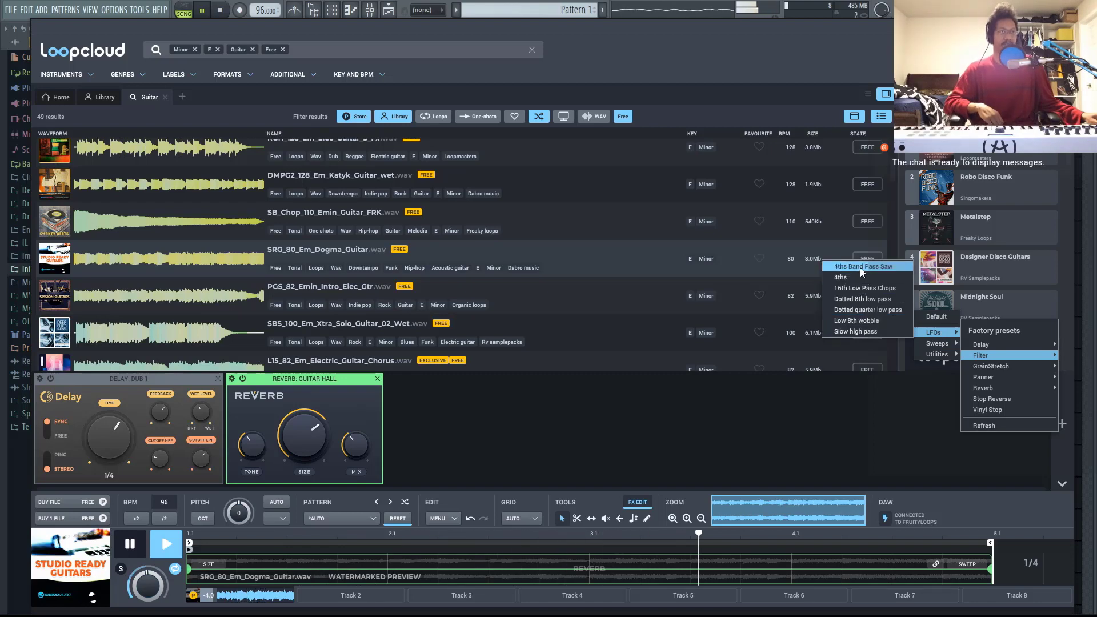
- Add an LFO filter, load the Low 8th Wobble preset, and change its mode
{"action": "left_click", "coordinate": [863, 266]}
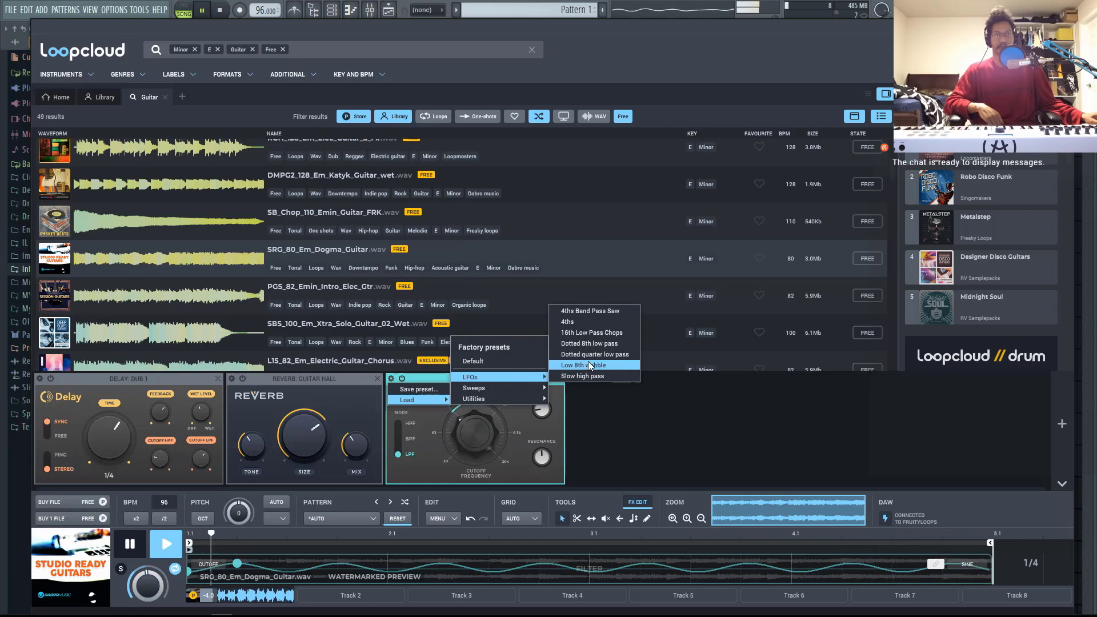
{"action": "left_click", "coordinate": [583, 365]}
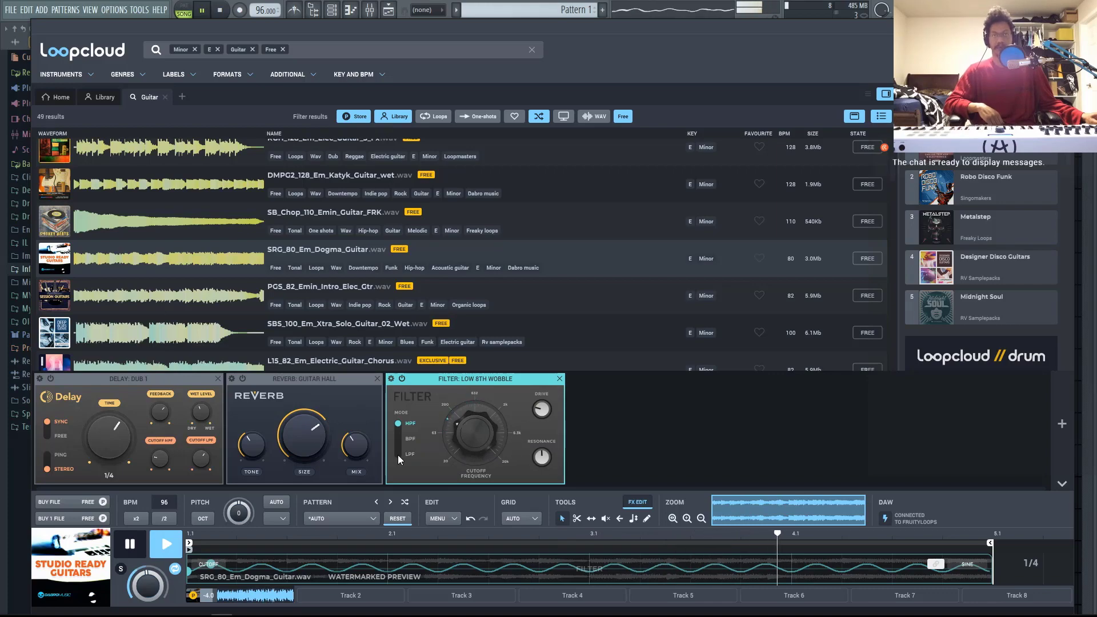
{"action": "left_click", "coordinate": [560, 378]}
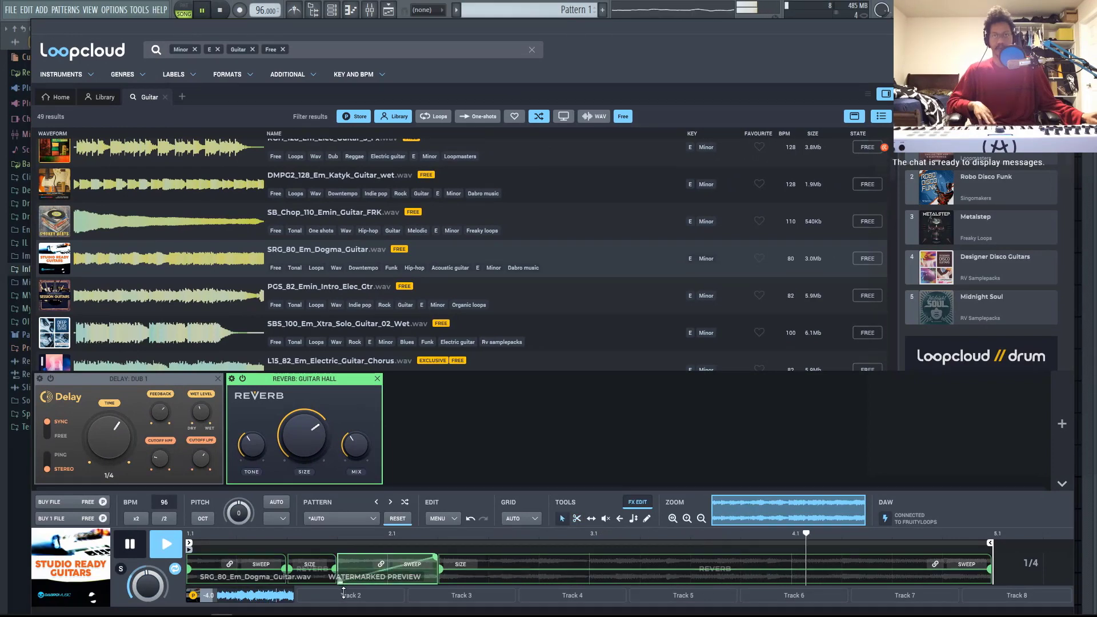
- Toggle Loopcloud playback to hear the loop through the delay and reverb chain
{"action": "left_click", "coordinate": [165, 545]}
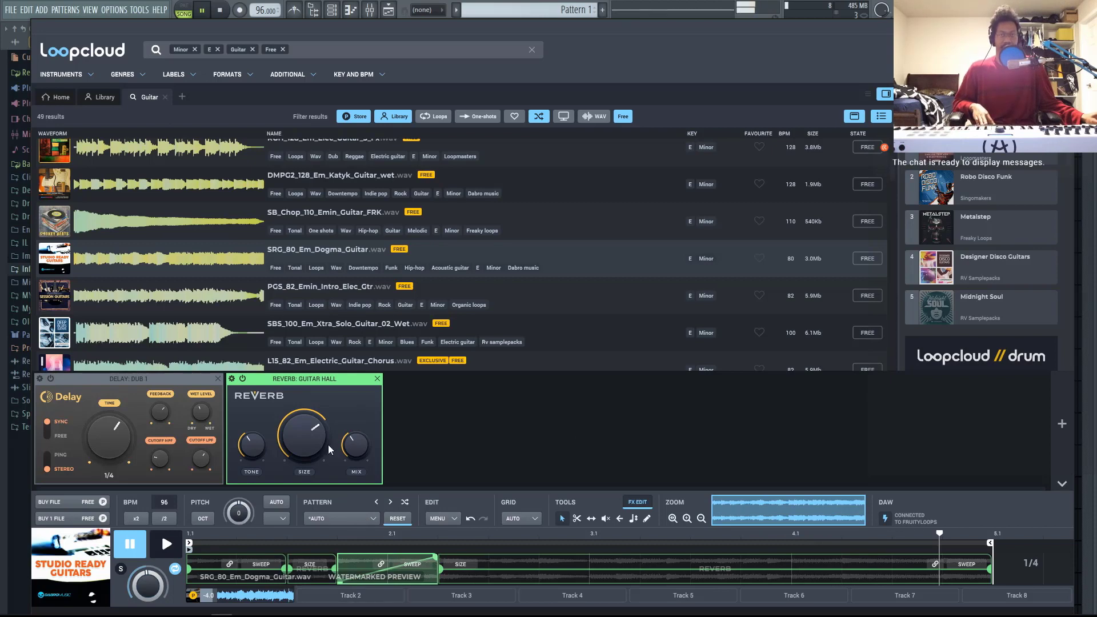
{"action": "mouse_move", "coordinate": [281, 403]}
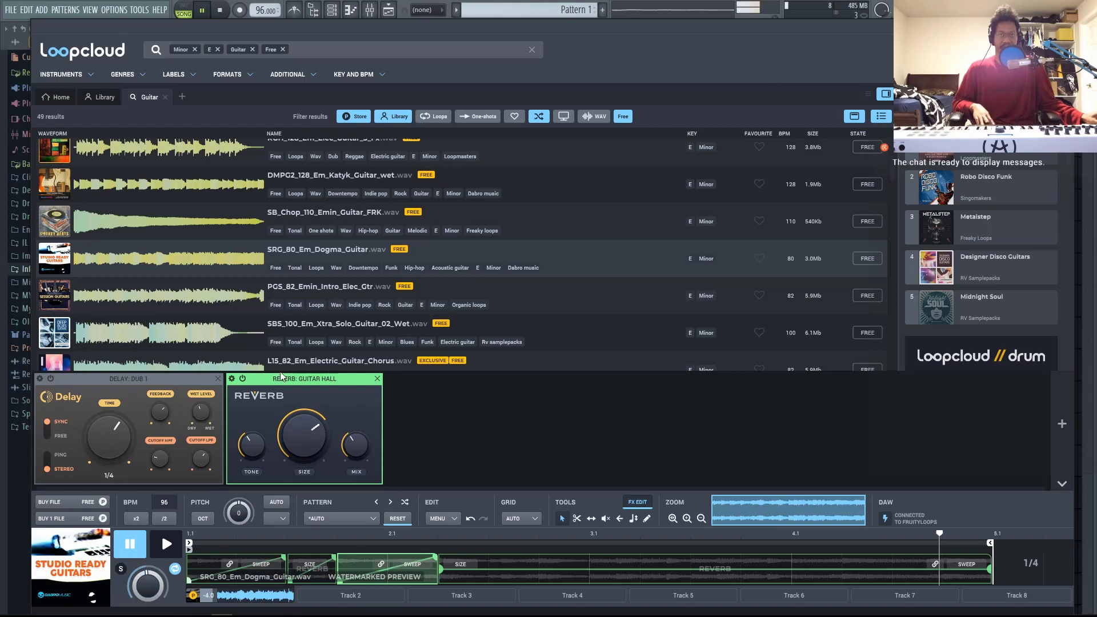
{"action": "left_click", "coordinate": [166, 543]}
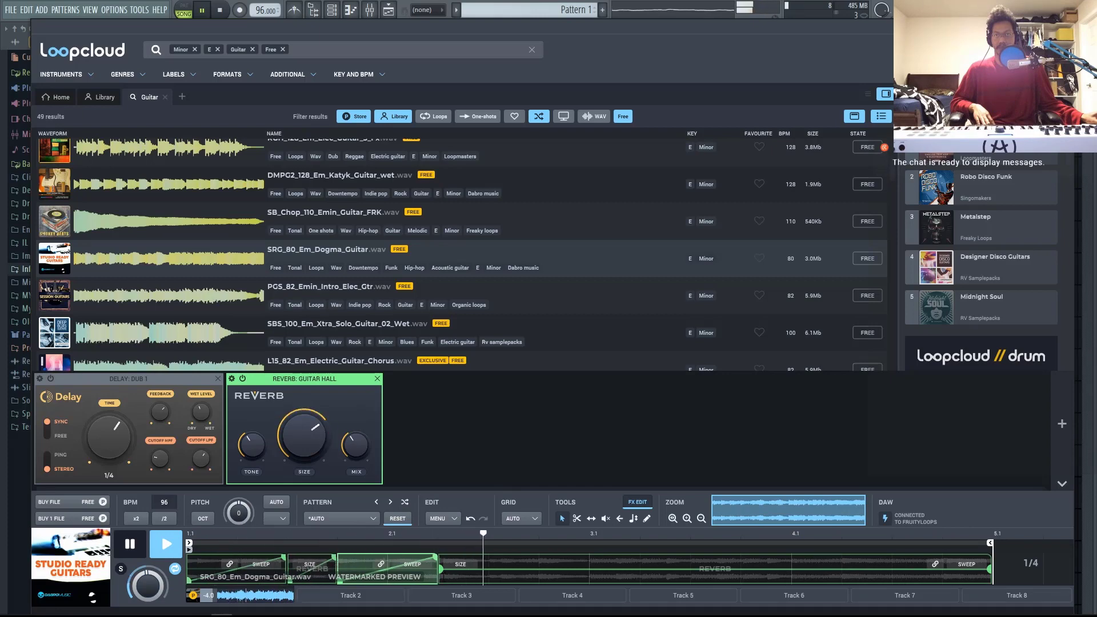
{"action": "left_click", "coordinate": [165, 544]}
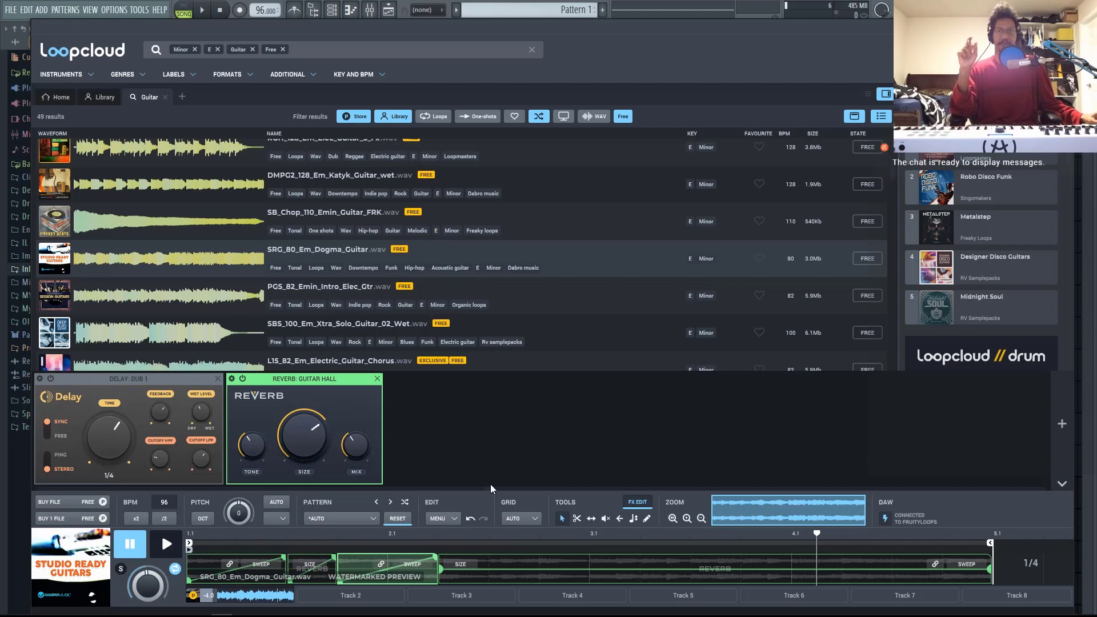
{"action": "mouse_move", "coordinate": [735, 439]}
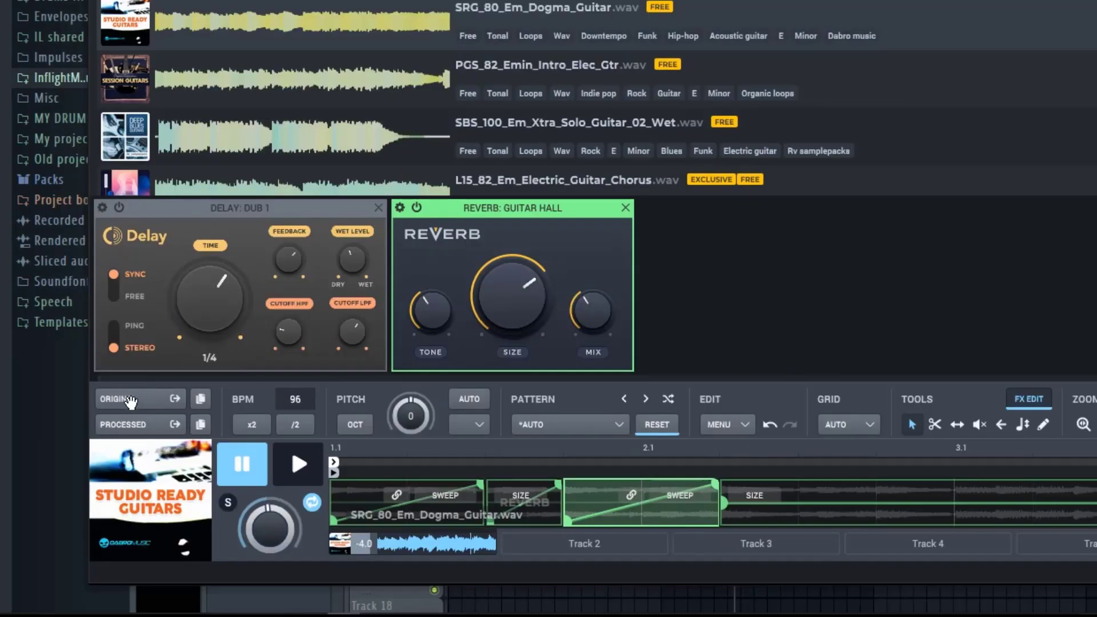
{"action": "mouse_move", "coordinate": [122, 431]}
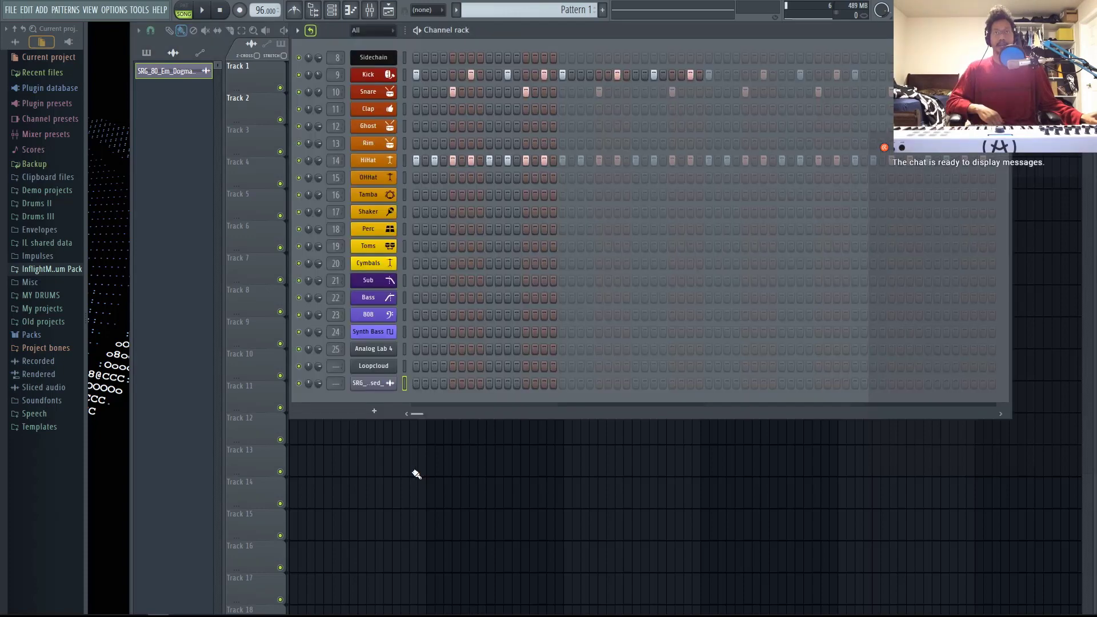
- Place the processed Dogma guitar loop on playlist Track 2 and toggle playback
{"action": "right_click", "coordinate": [373, 366]}
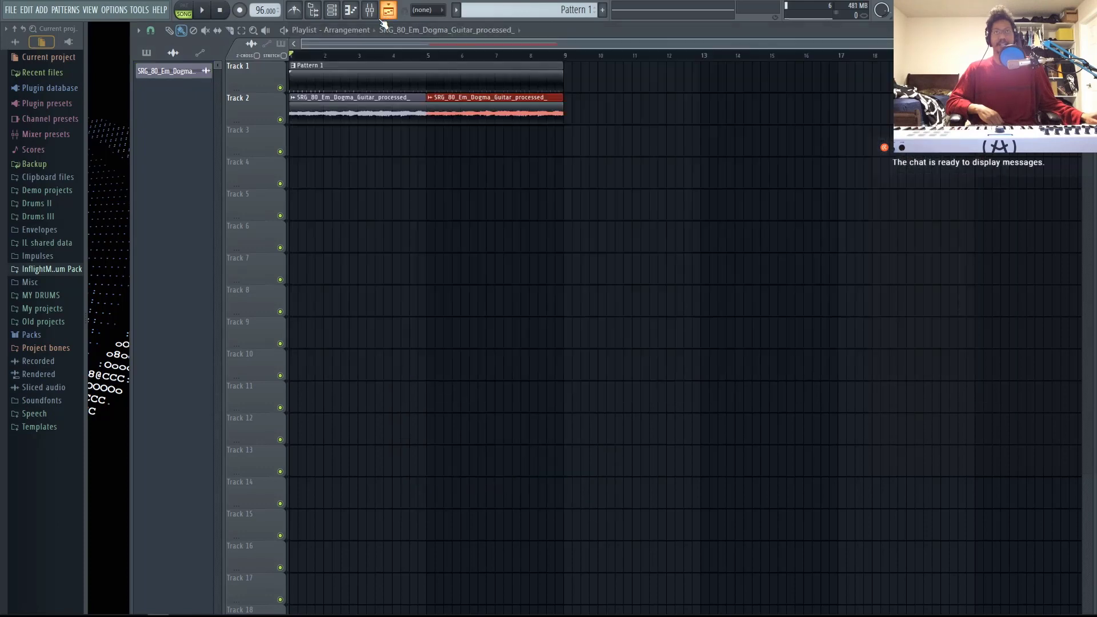
{"action": "left_click", "coordinate": [200, 10]}
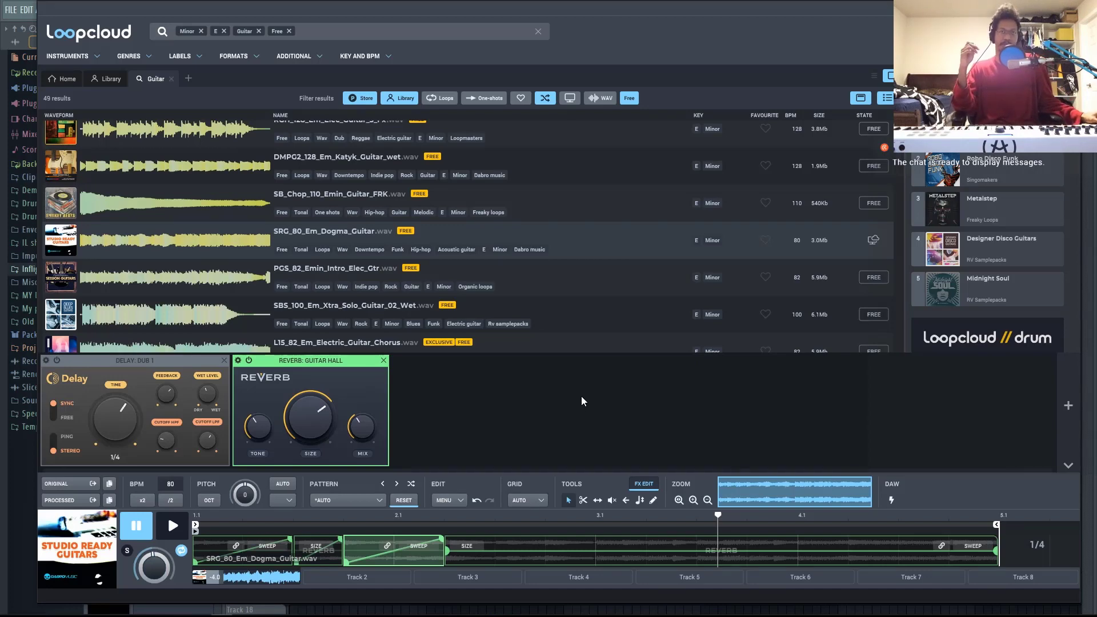
{"action": "mouse_move", "coordinate": [622, 415]}
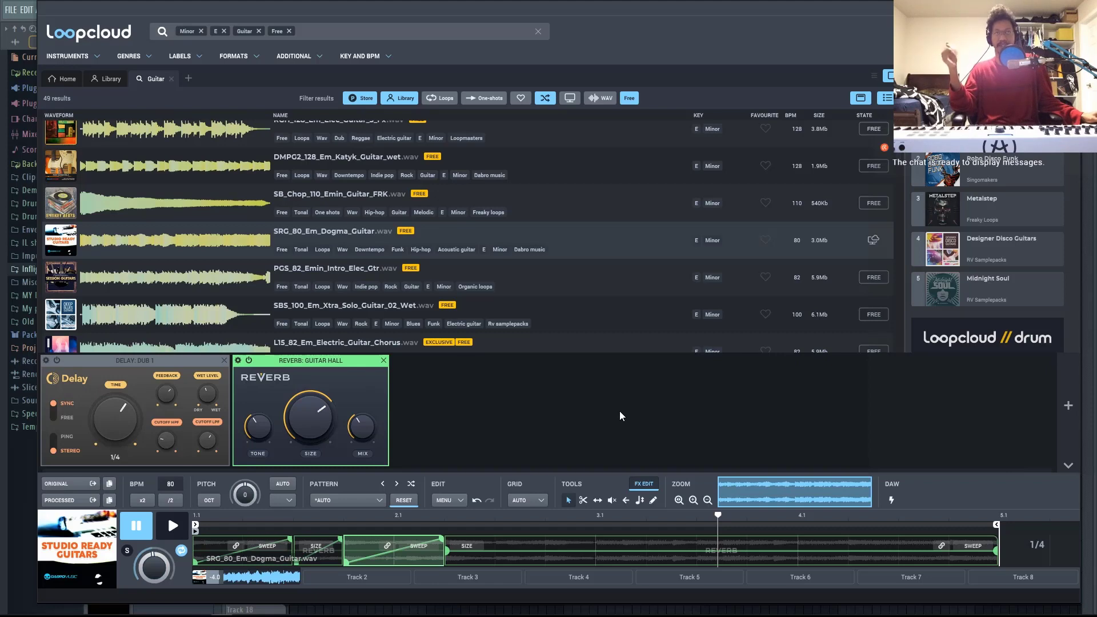
{"action": "mouse_move", "coordinate": [570, 431]}
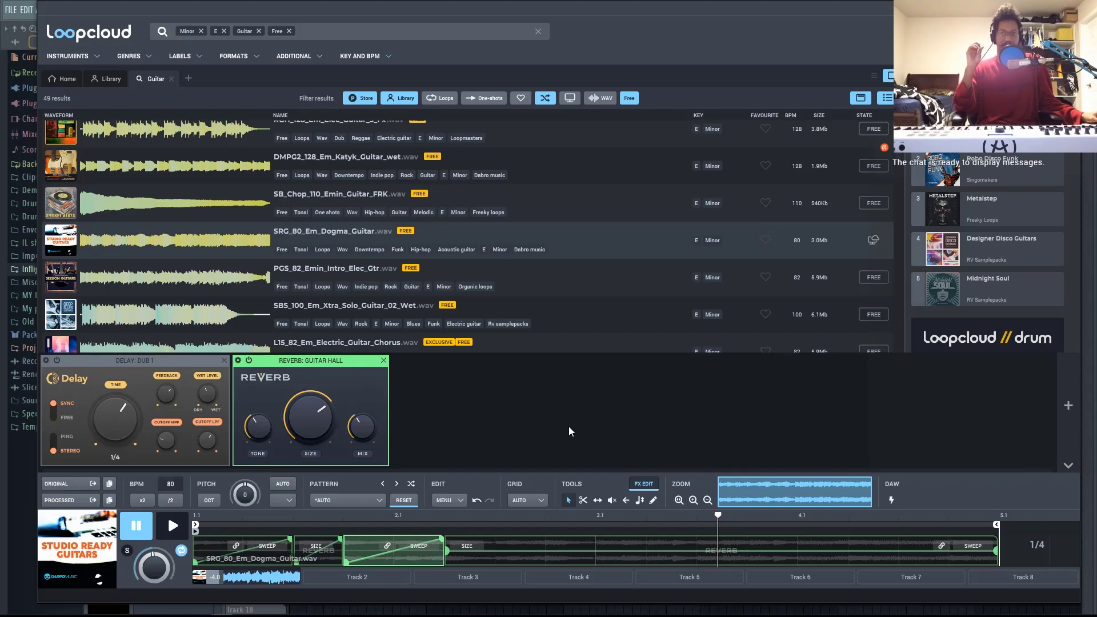
{"action": "mouse_move", "coordinate": [634, 481]}
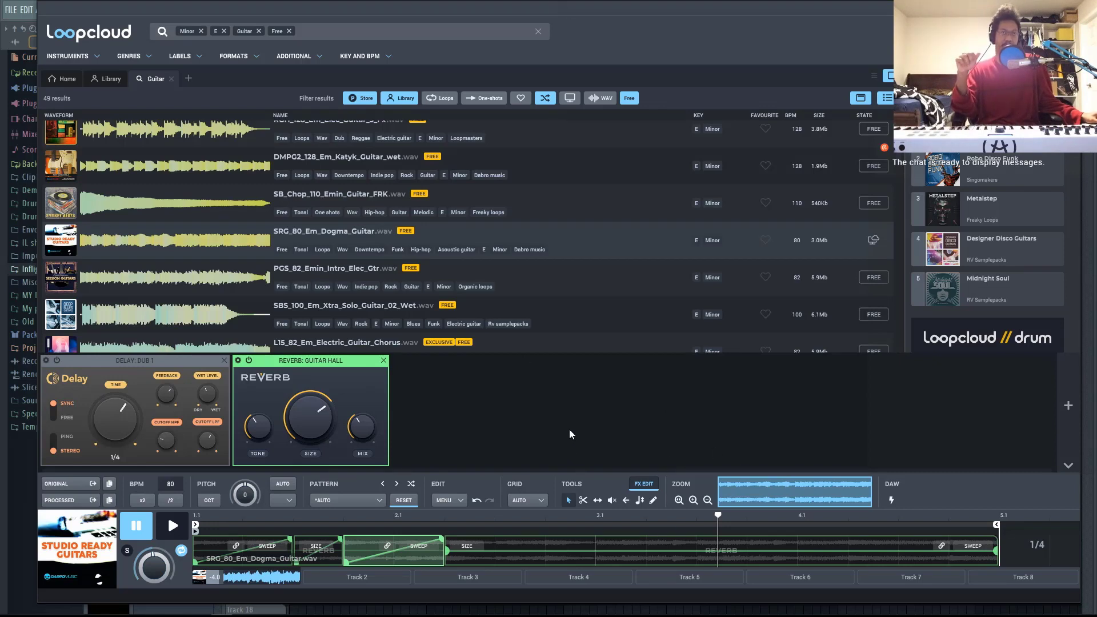
{"action": "mouse_move", "coordinate": [556, 425]}
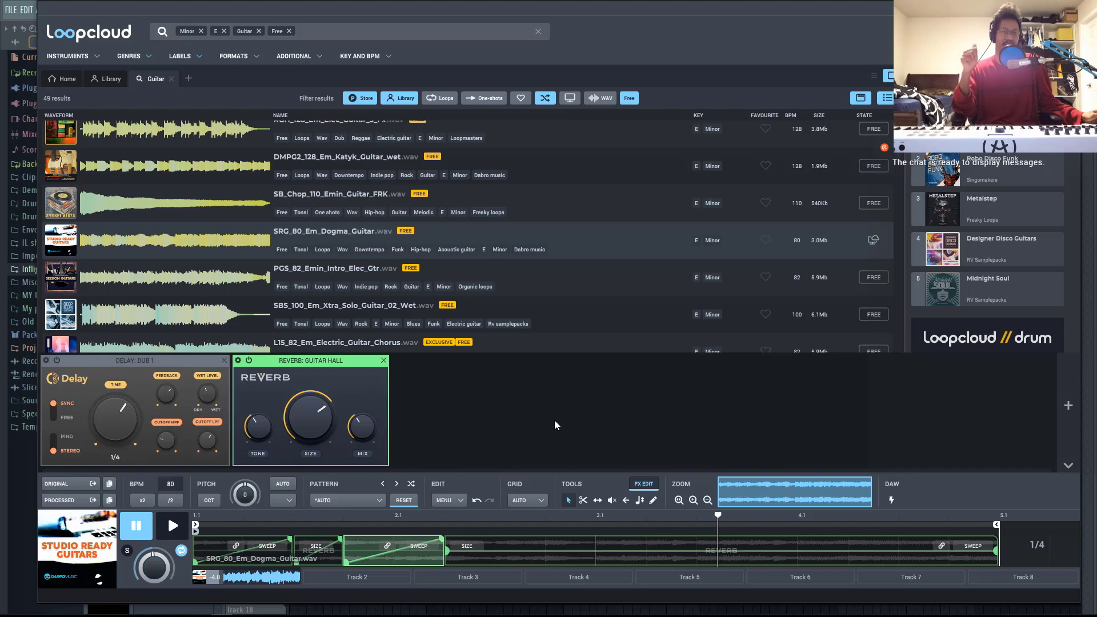
{"action": "mouse_move", "coordinate": [585, 398]}
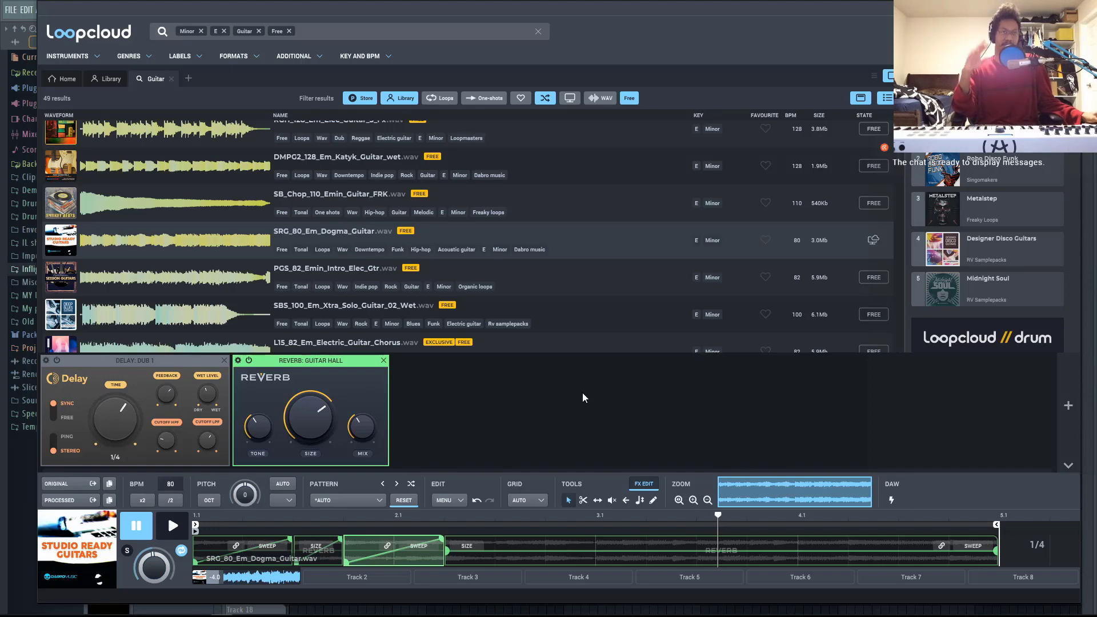